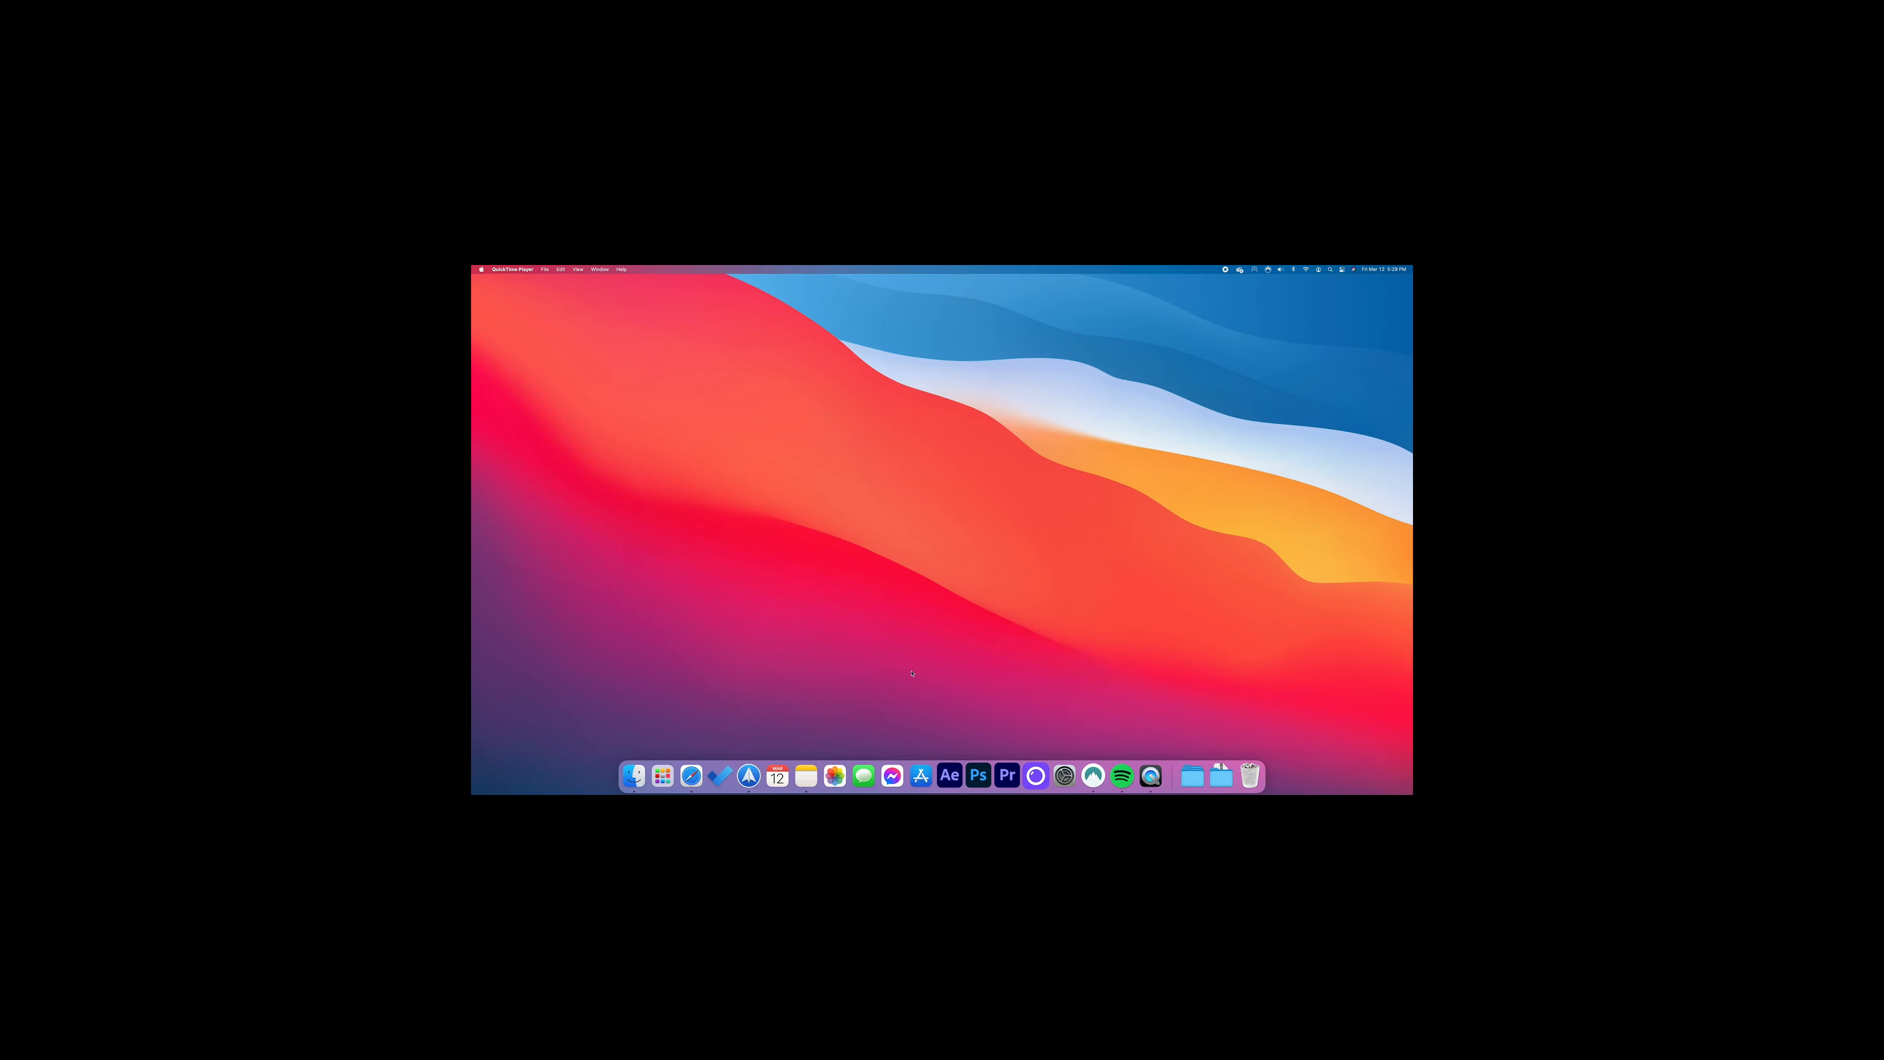
pyautogui.moveTo(894, 674)
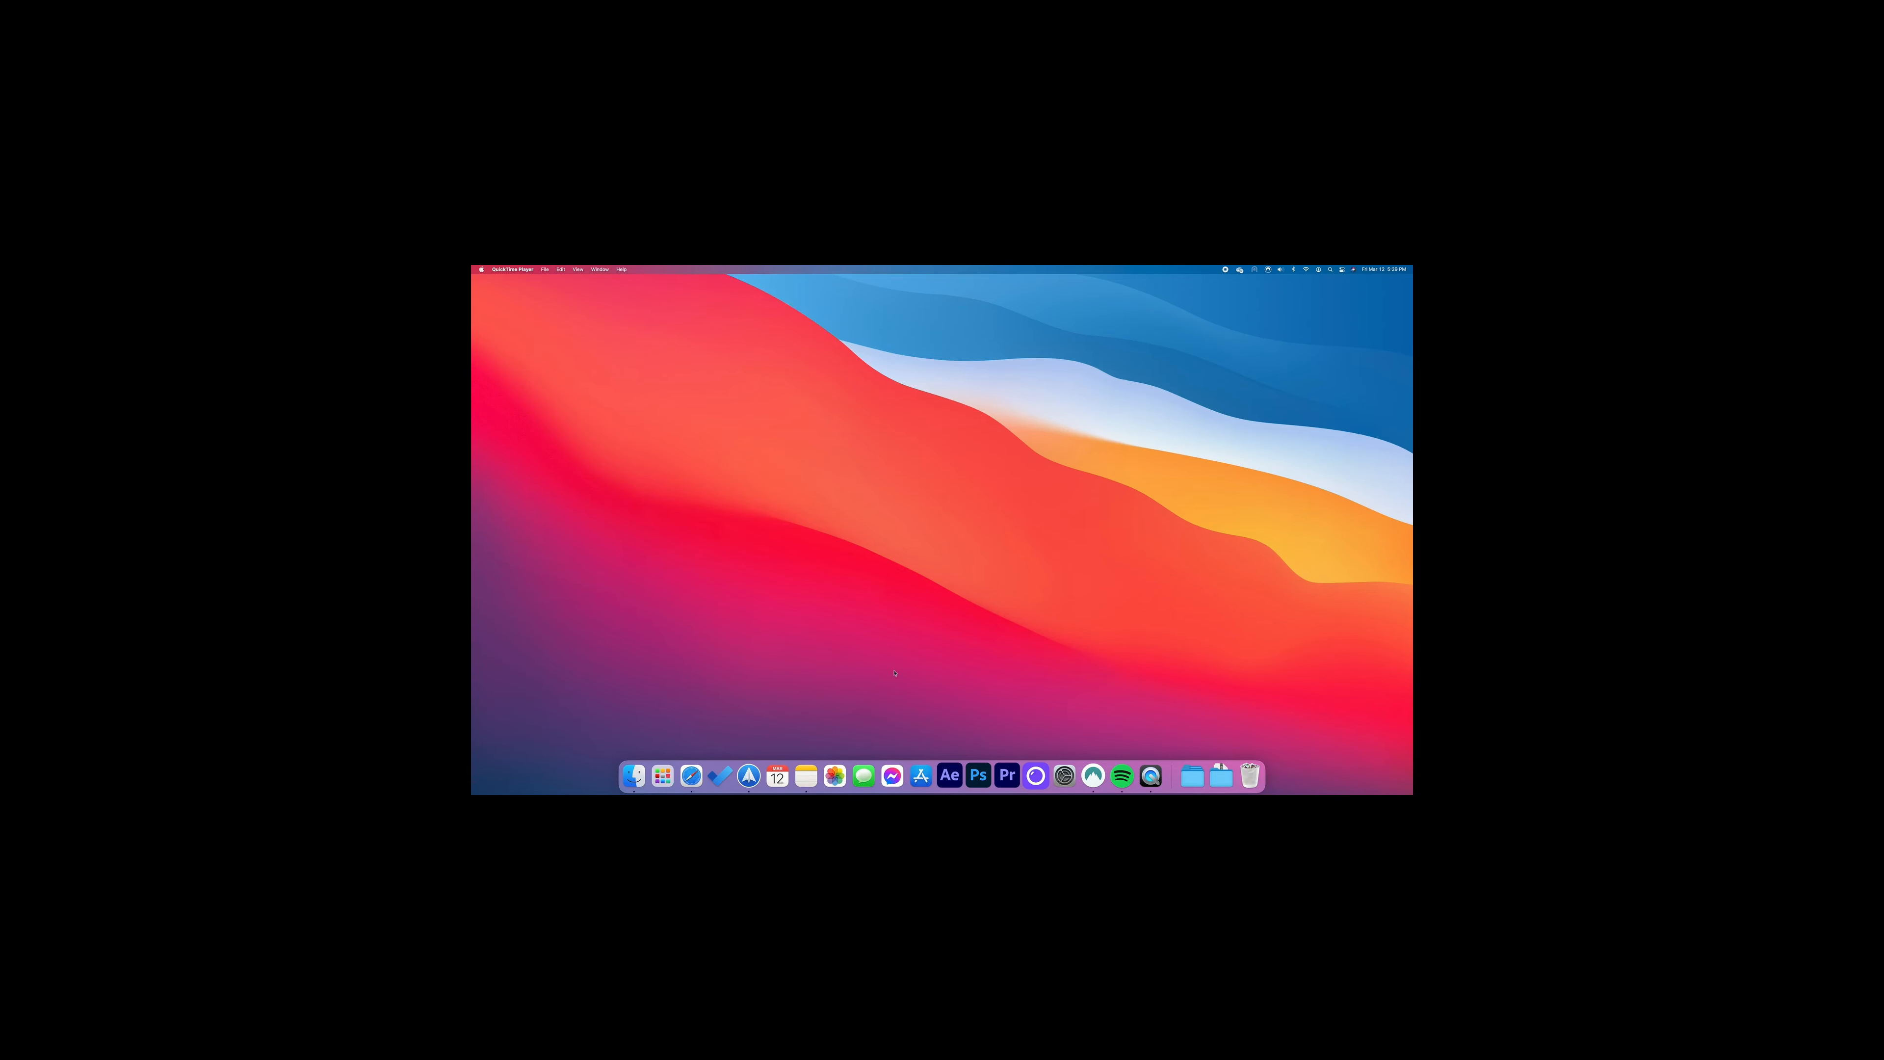
pyautogui.moveTo(794, 712)
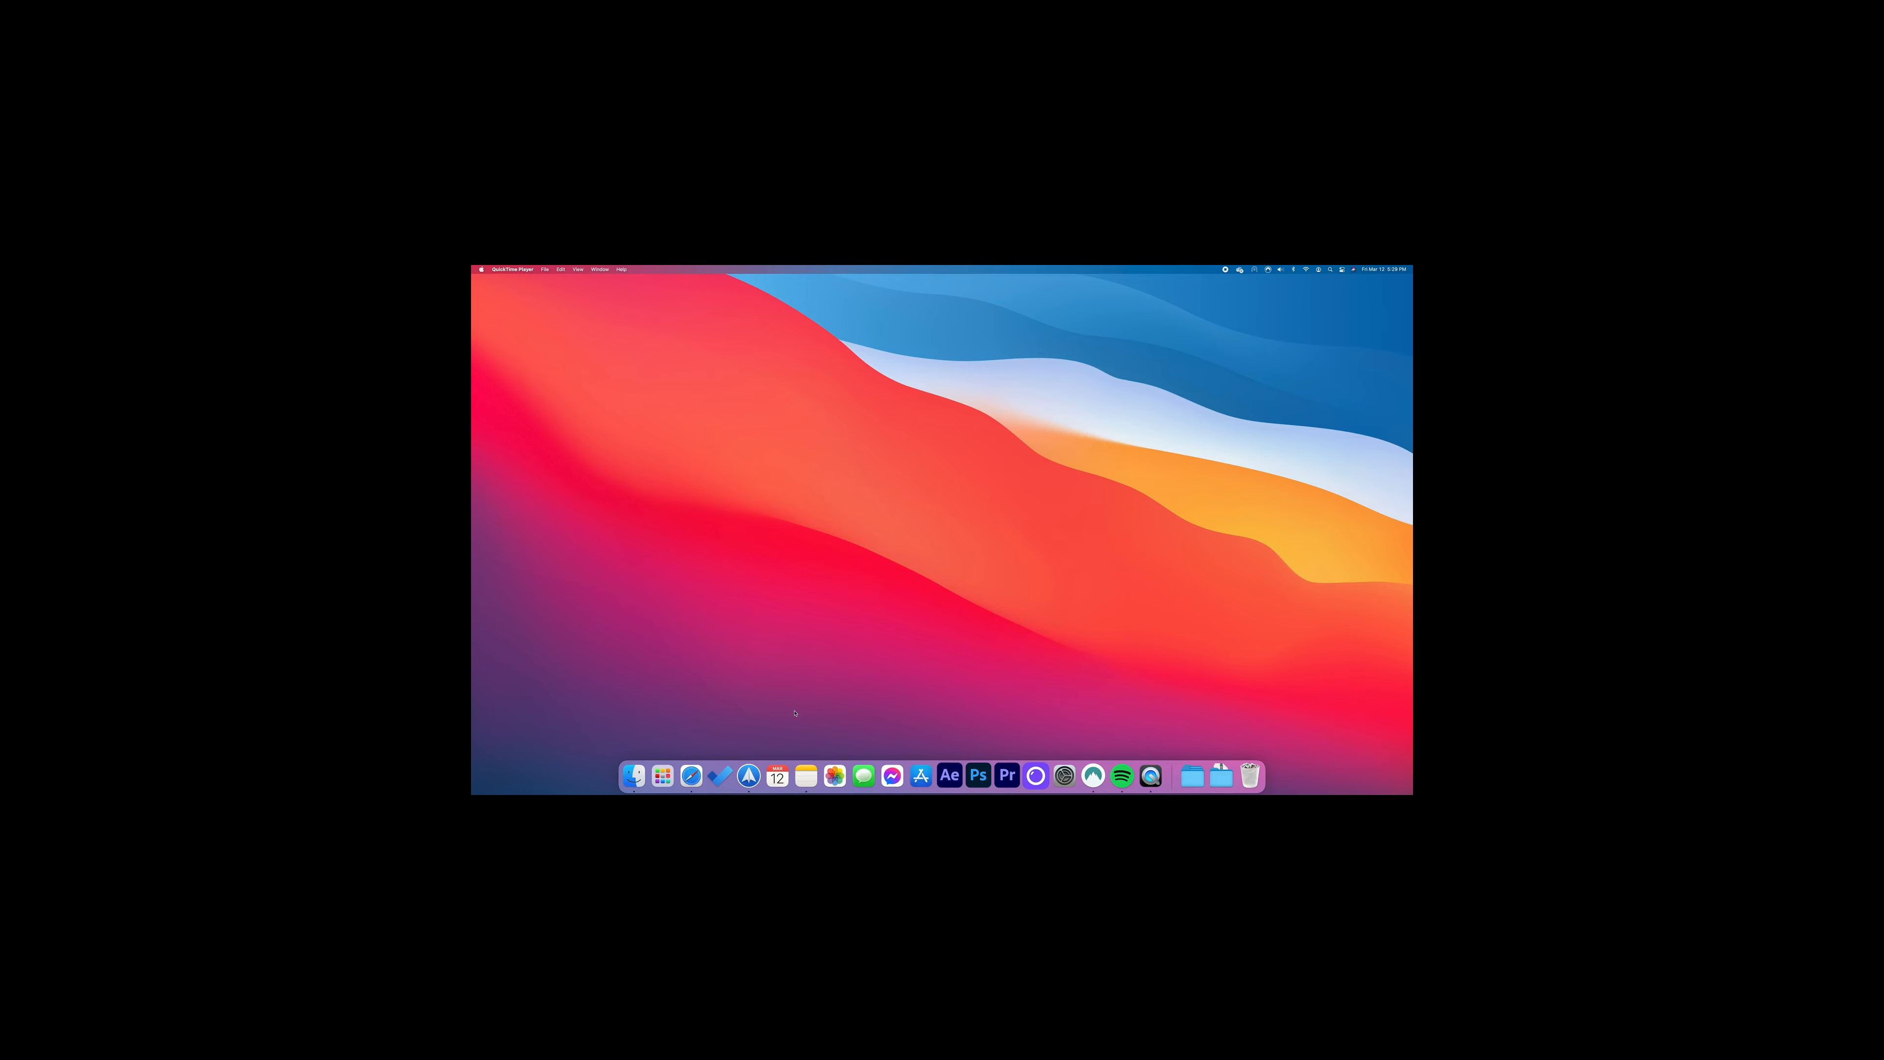
pyautogui.moveTo(689, 775)
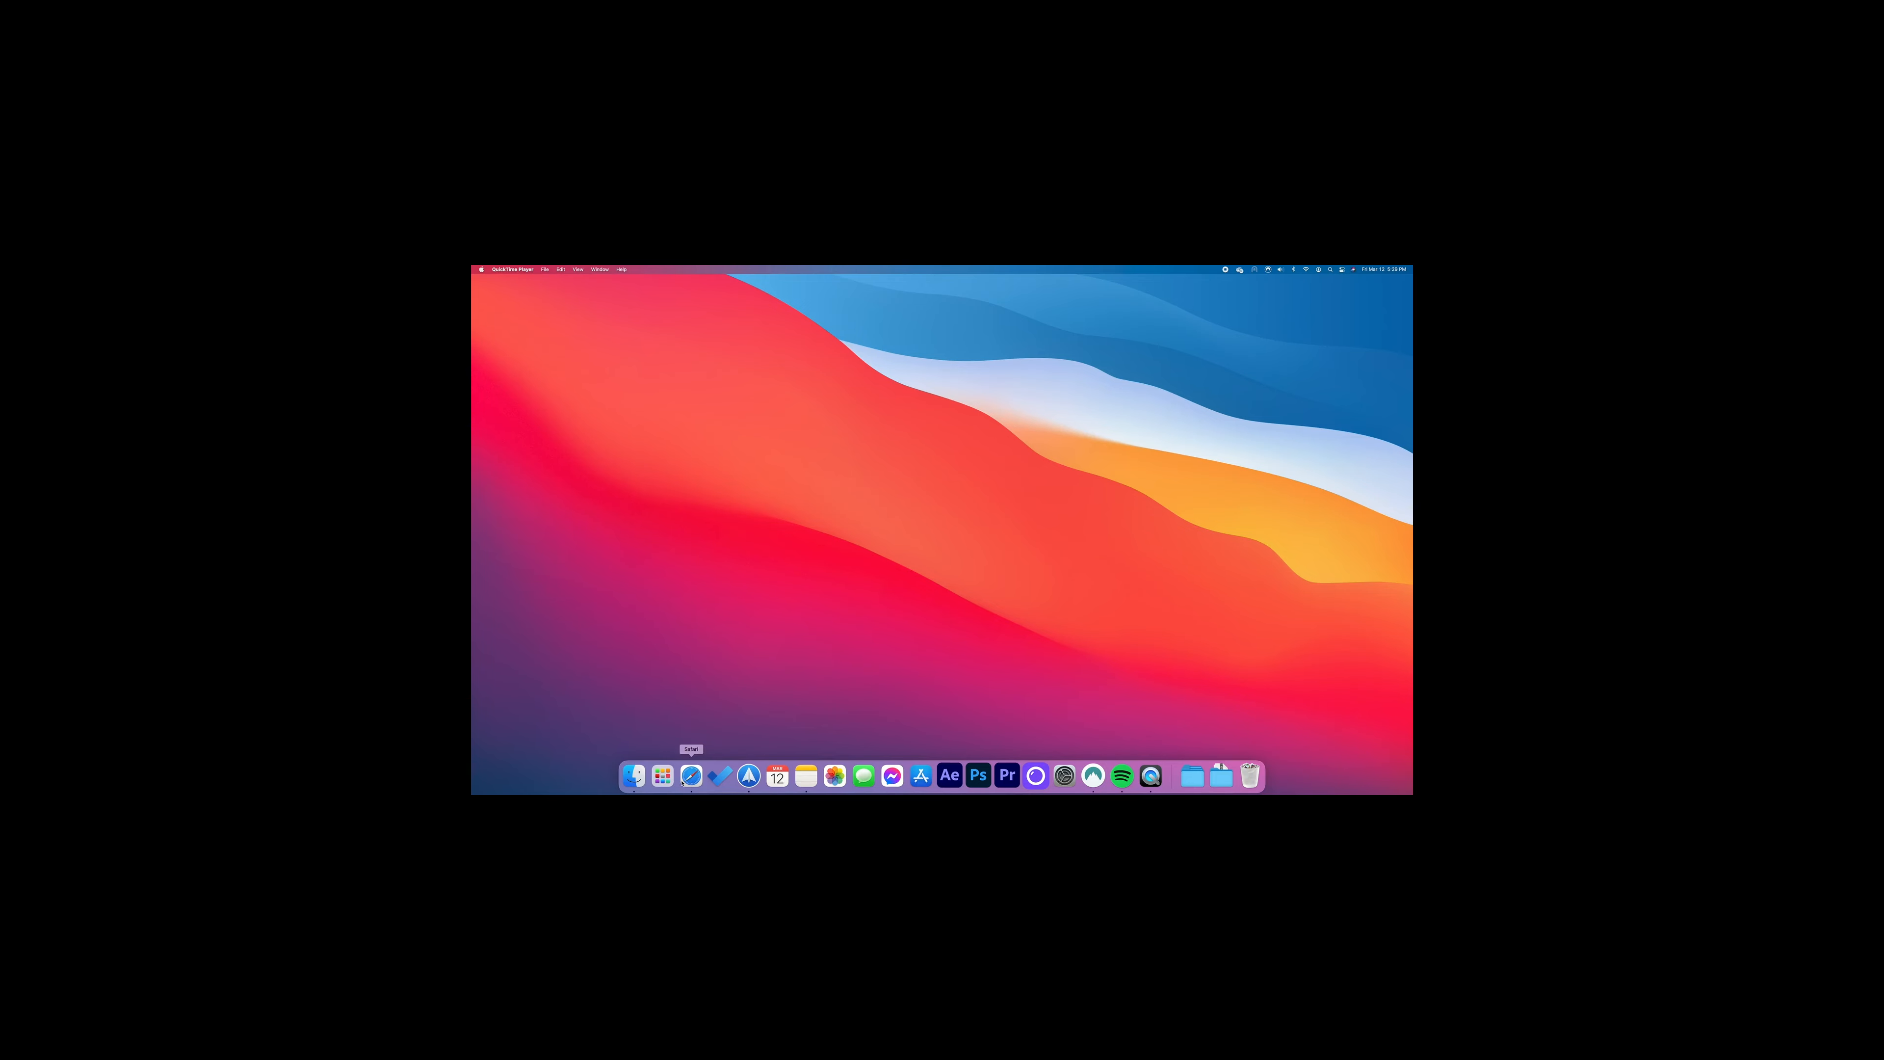
# - Reach the DarkModeBuddy Gumroad page via Safari's address bar ('dark') and scroll through its description
pyautogui.click(749, 777)
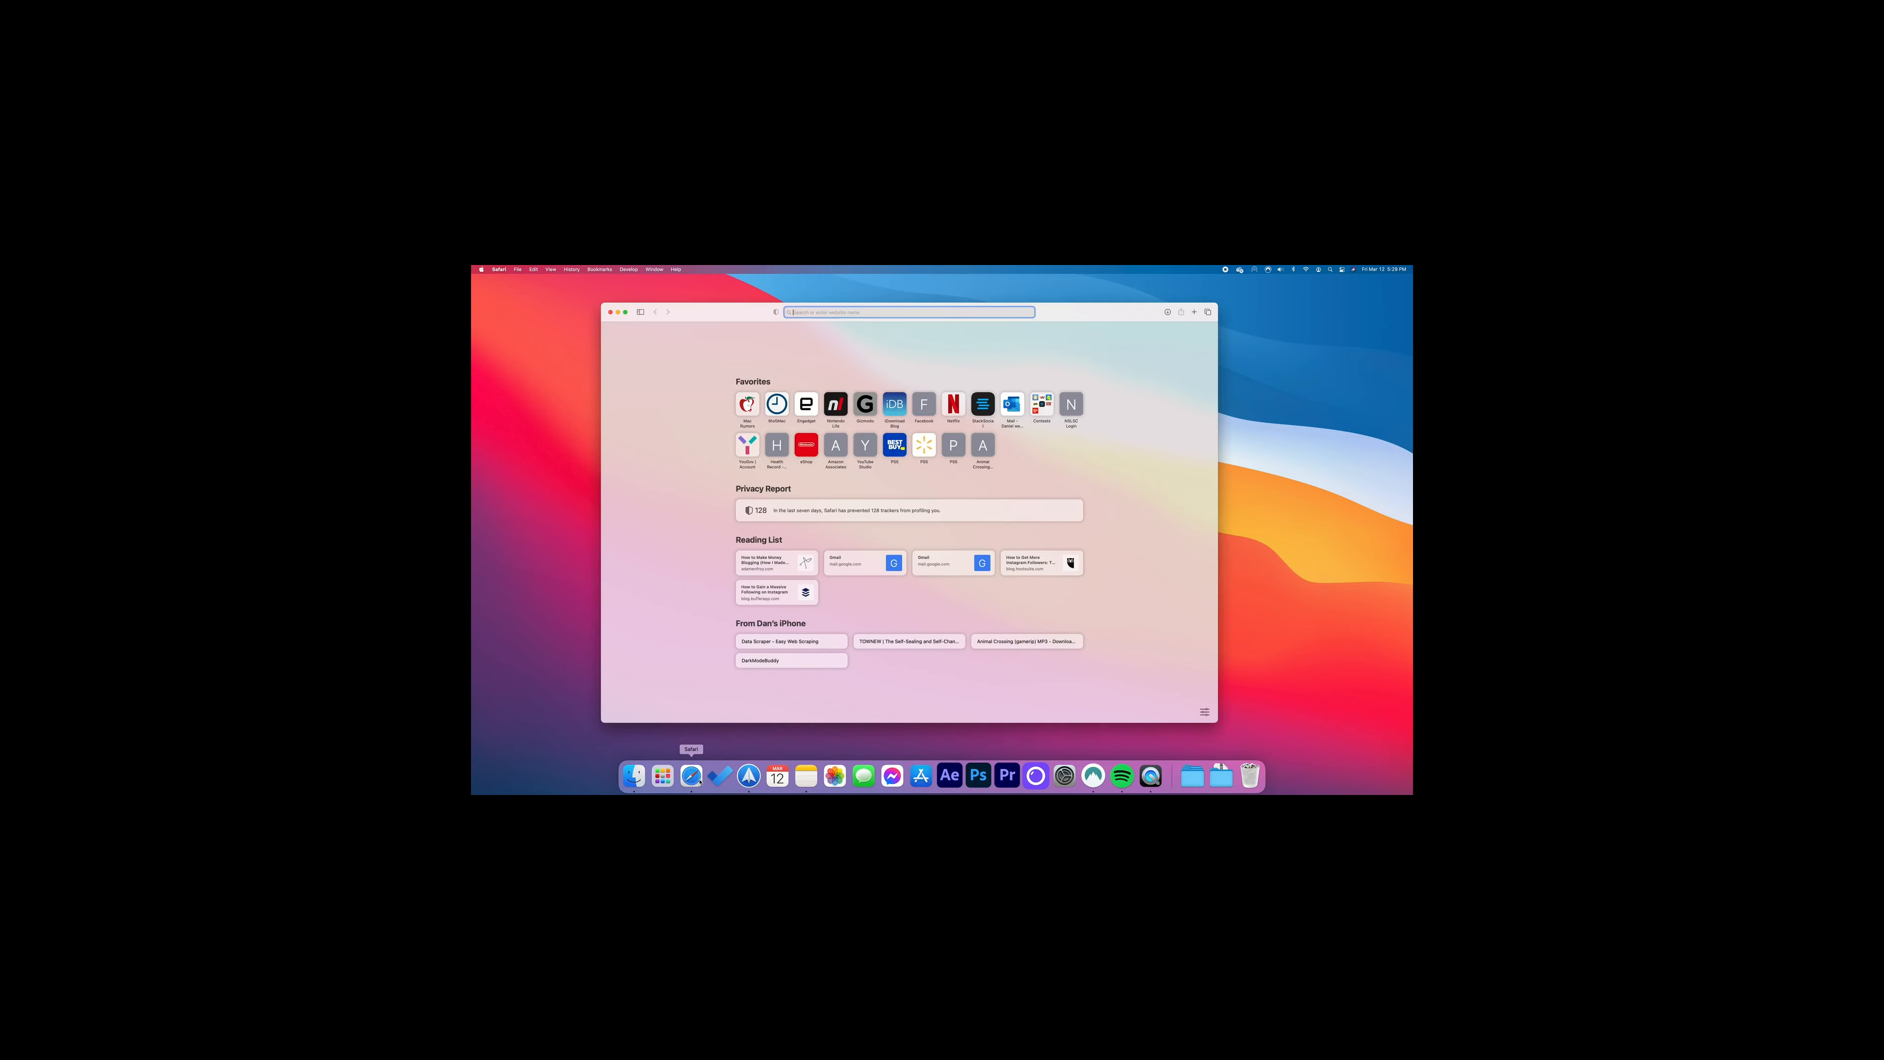
pyautogui.write('dark')
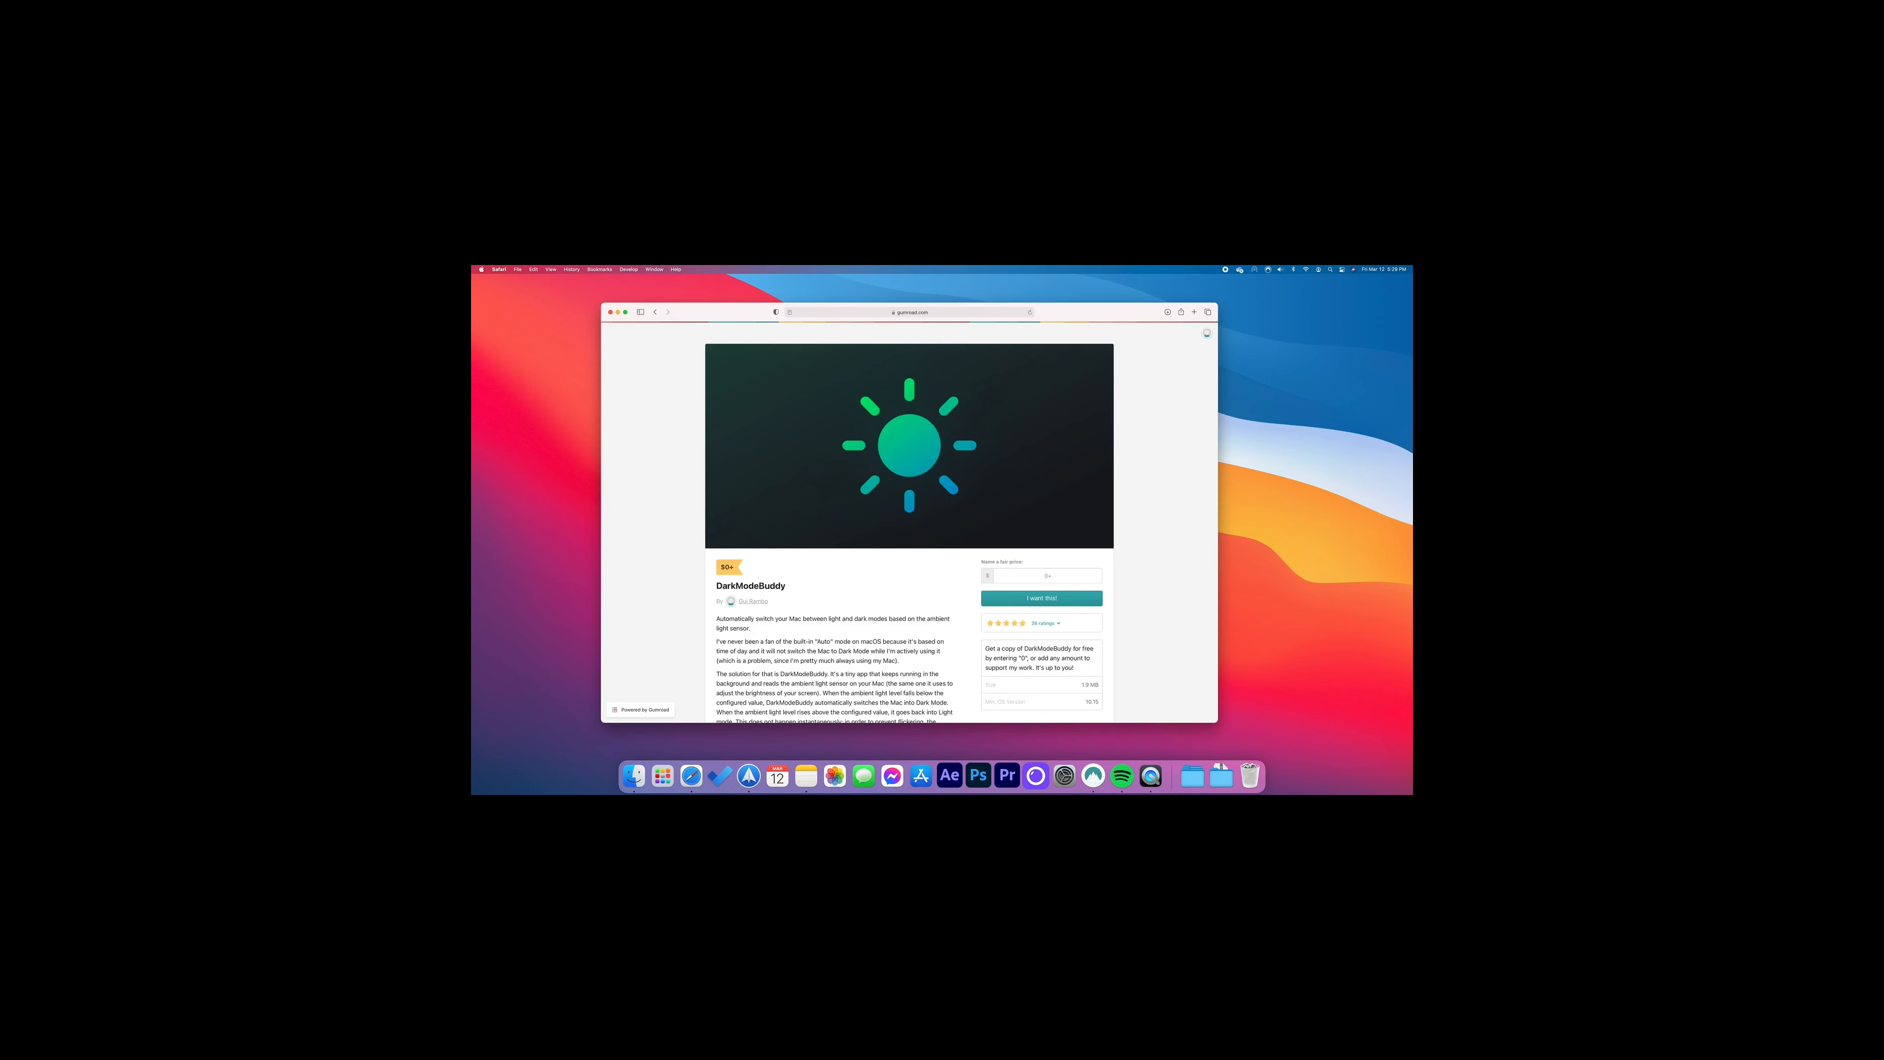
pyautogui.scroll(-3)
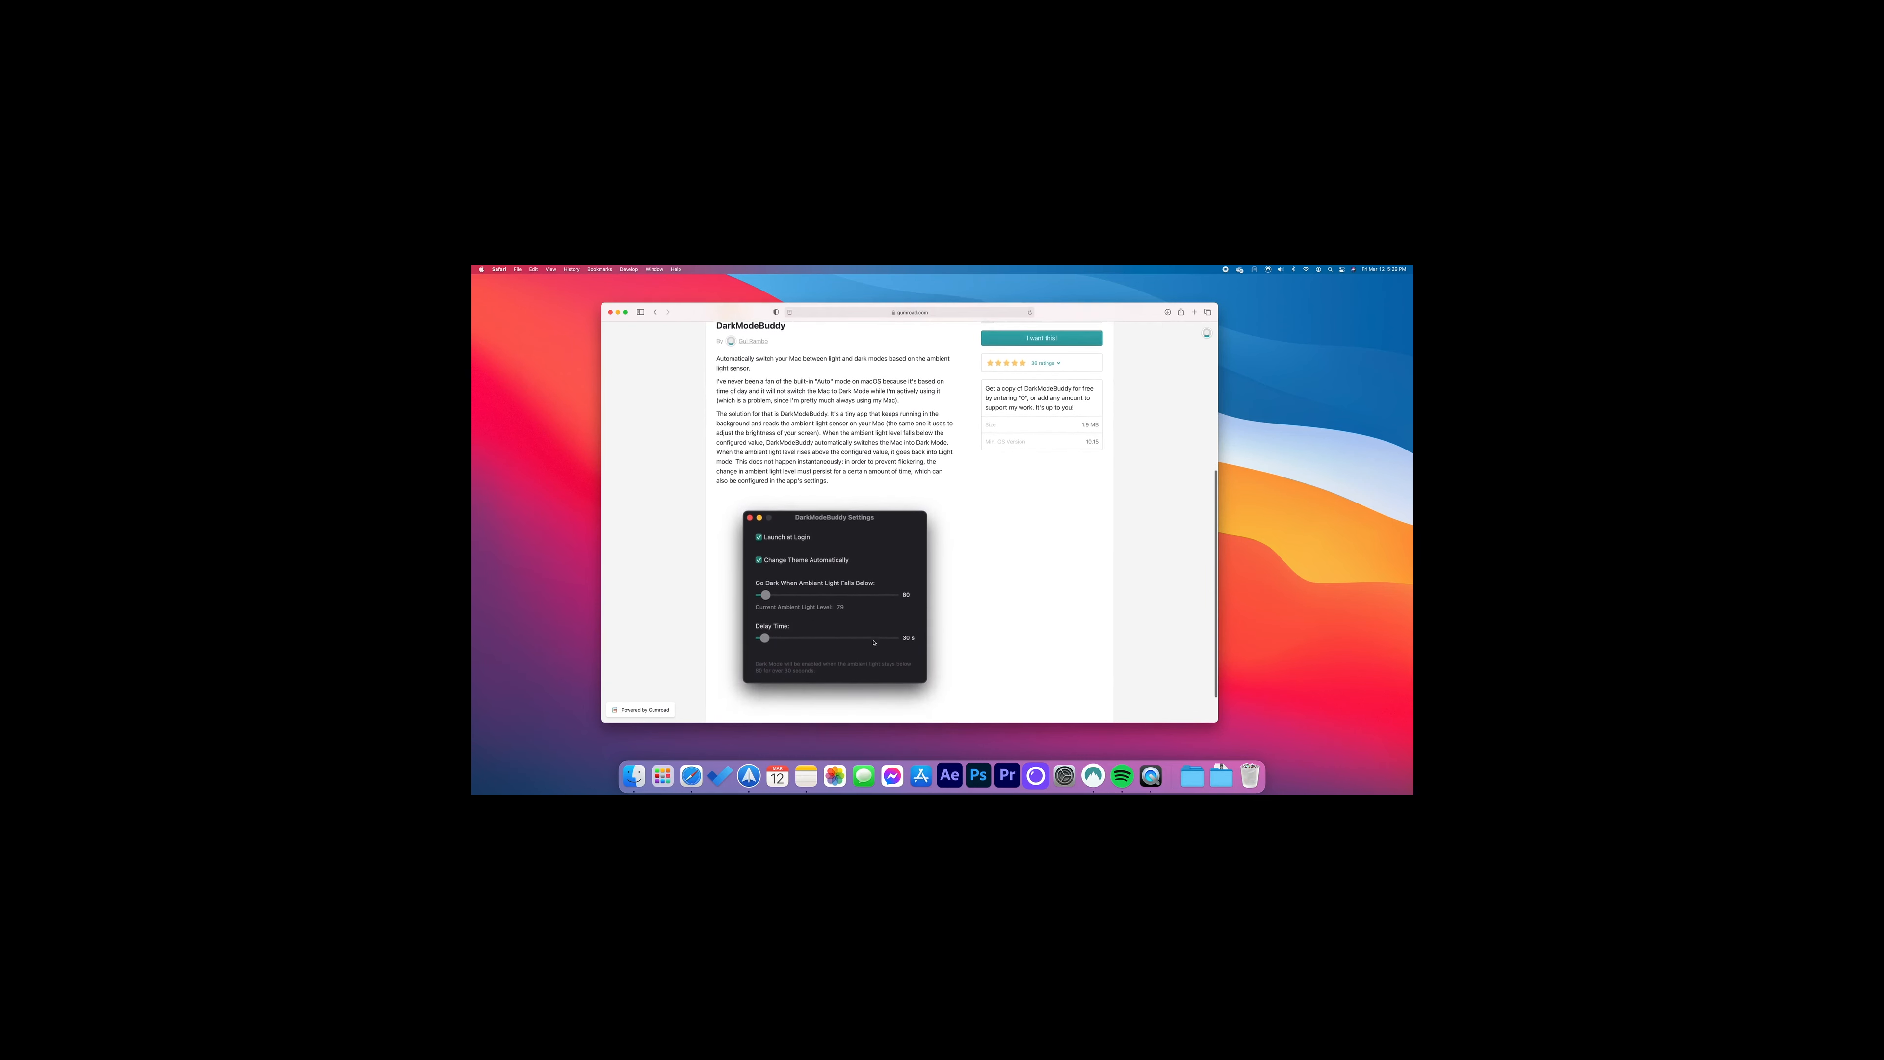
pyautogui.scroll(-3)
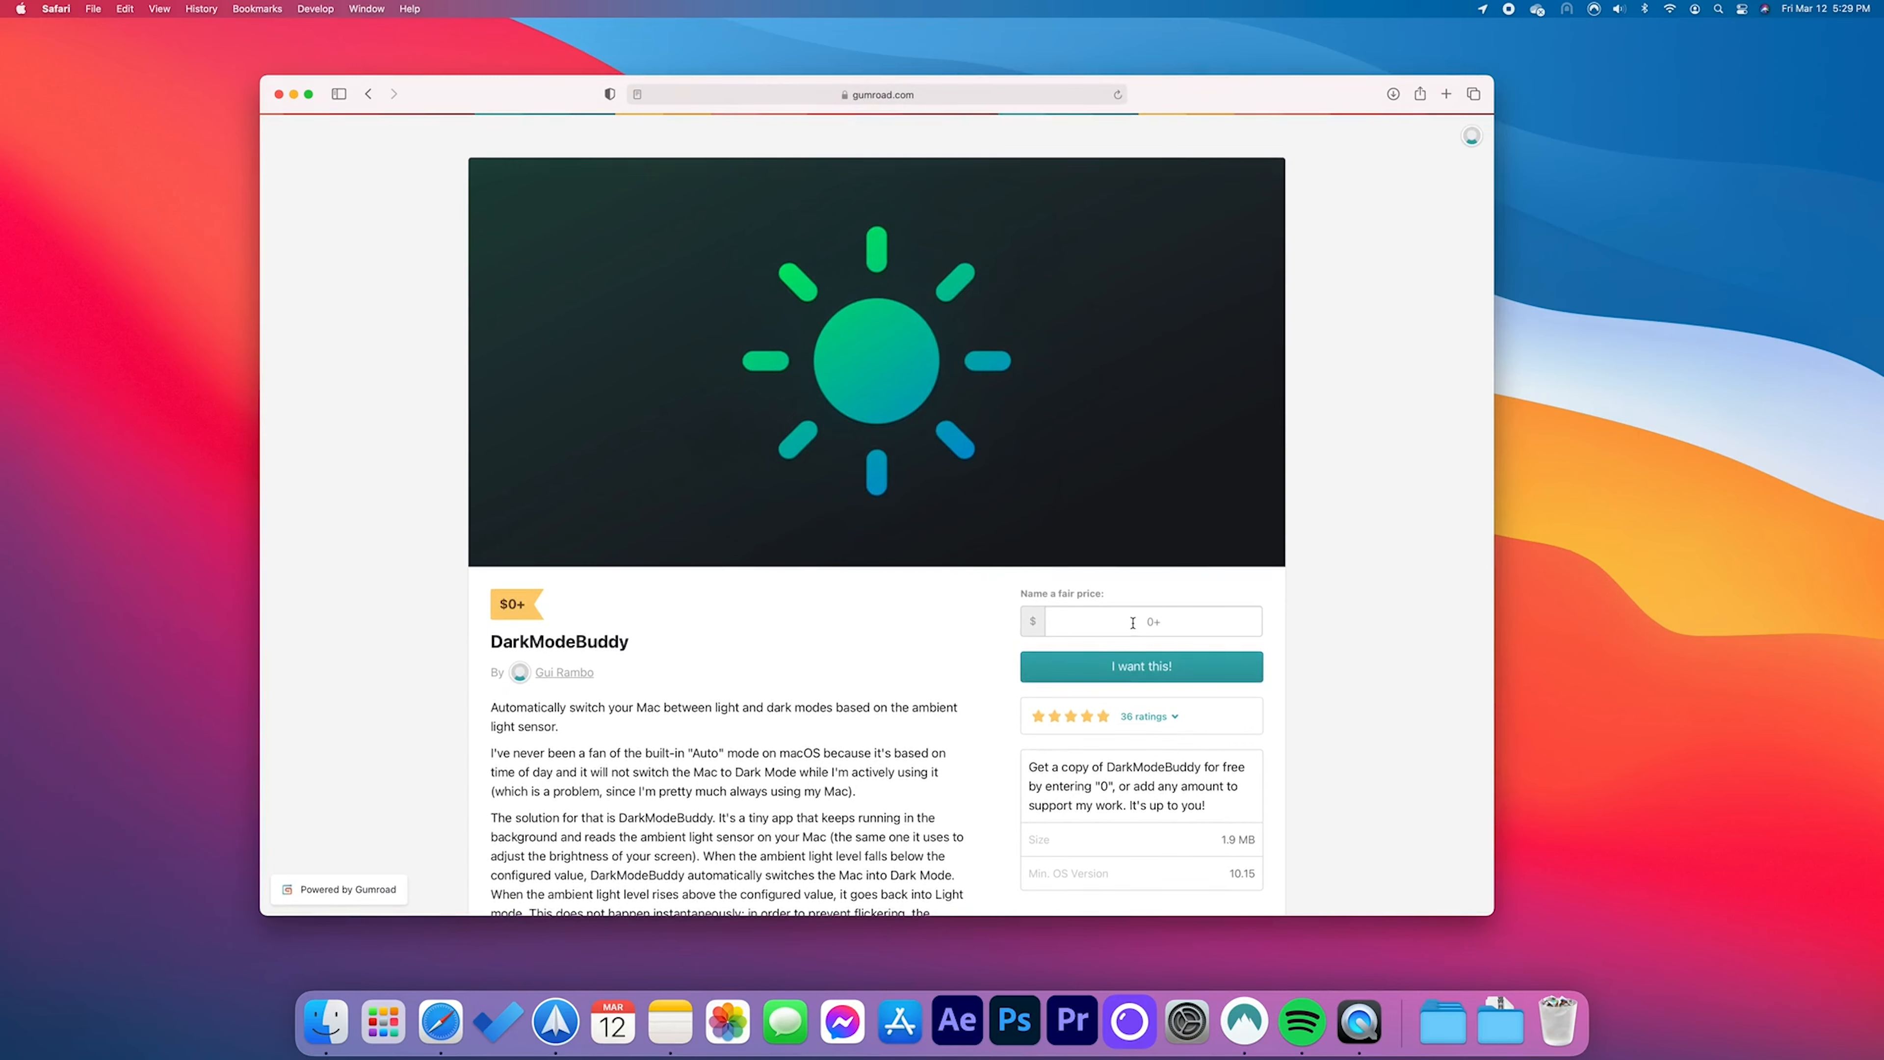
# - Purchase DarkModeBuddy at a price of 35 and download its disk image into Downloads
pyautogui.write('35')
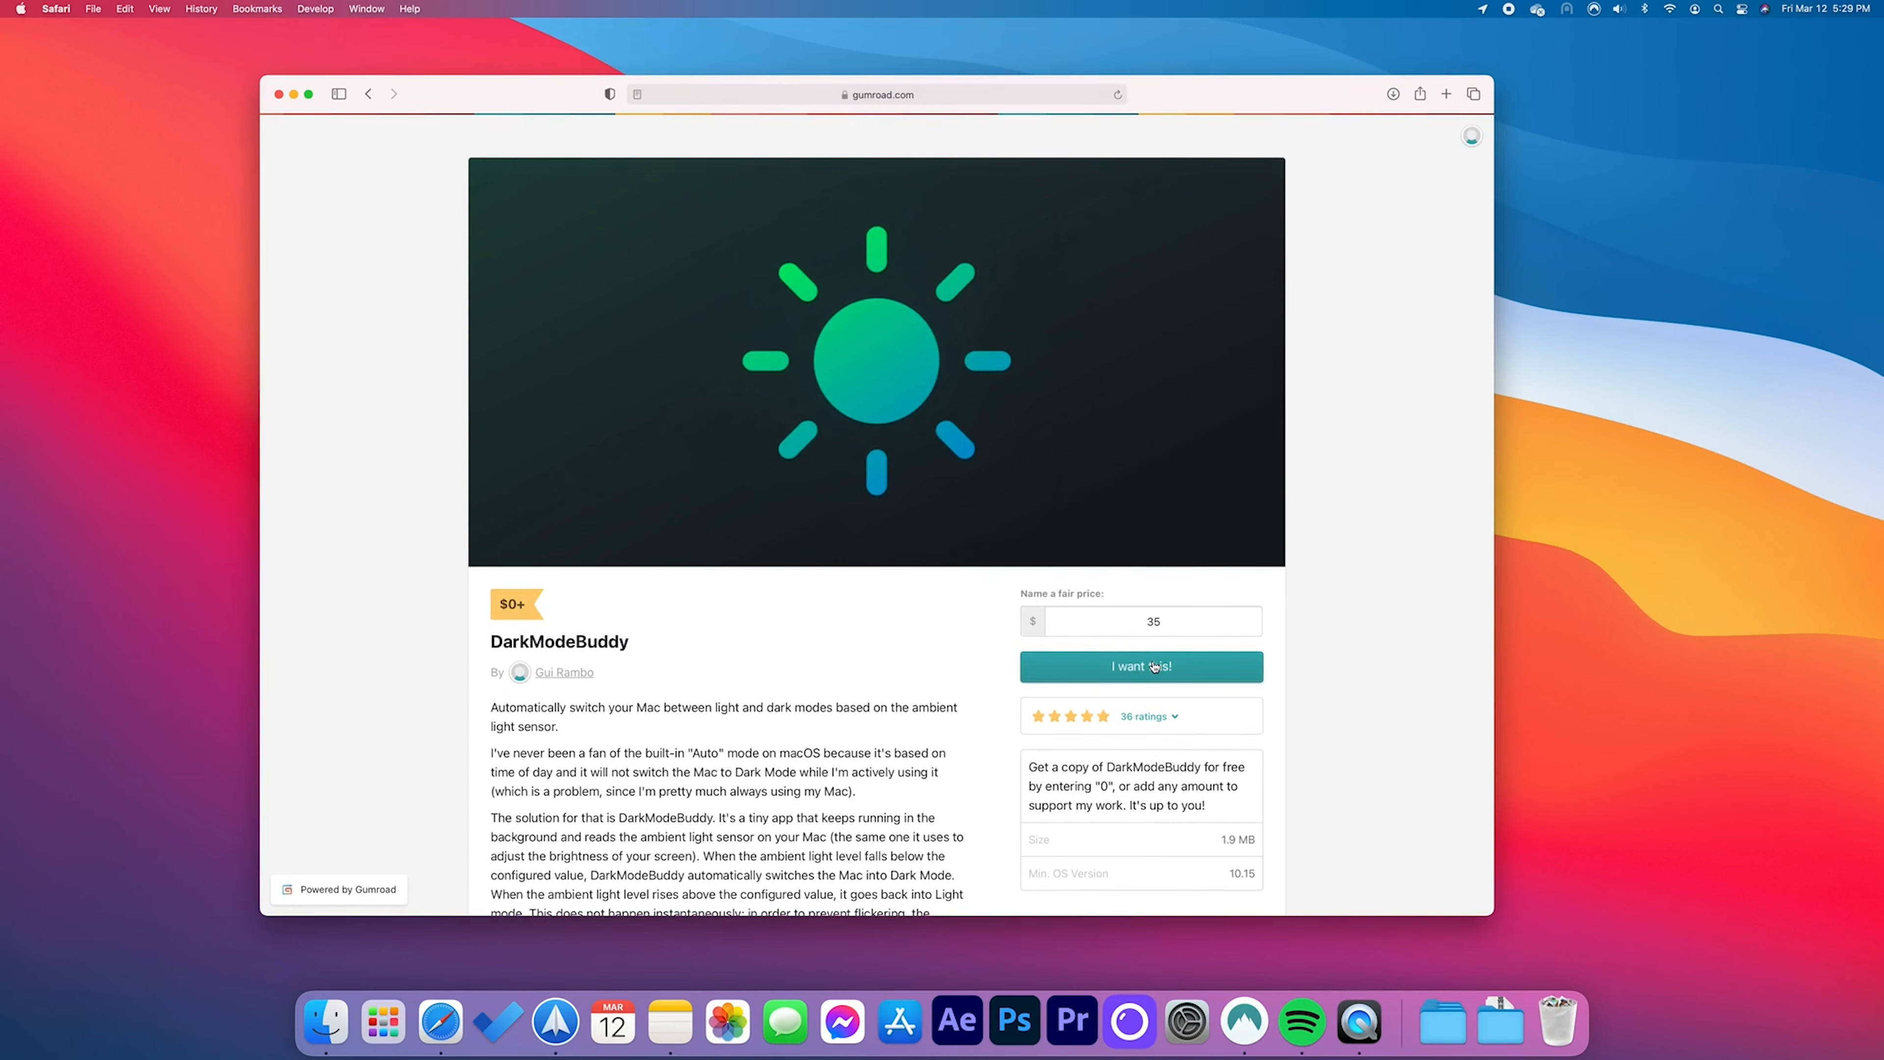
pyautogui.click(1139, 666)
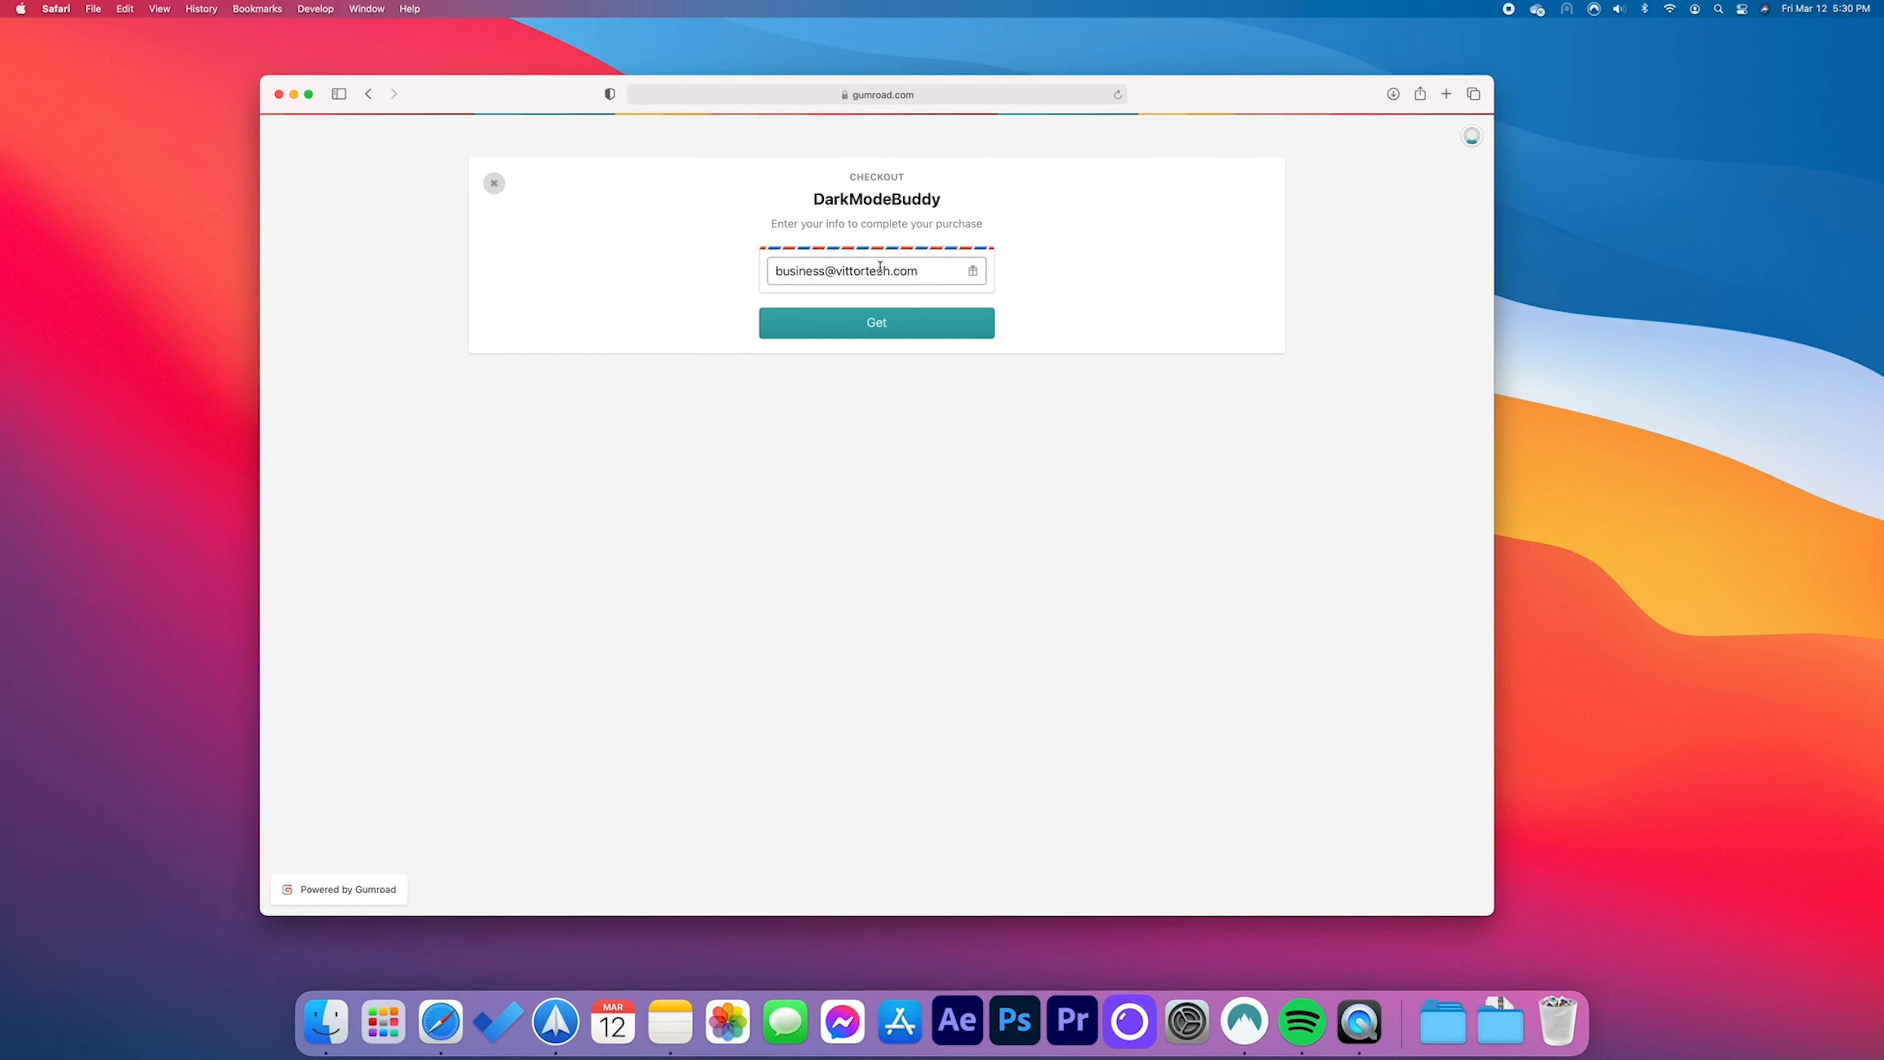
pyautogui.click(877, 322)
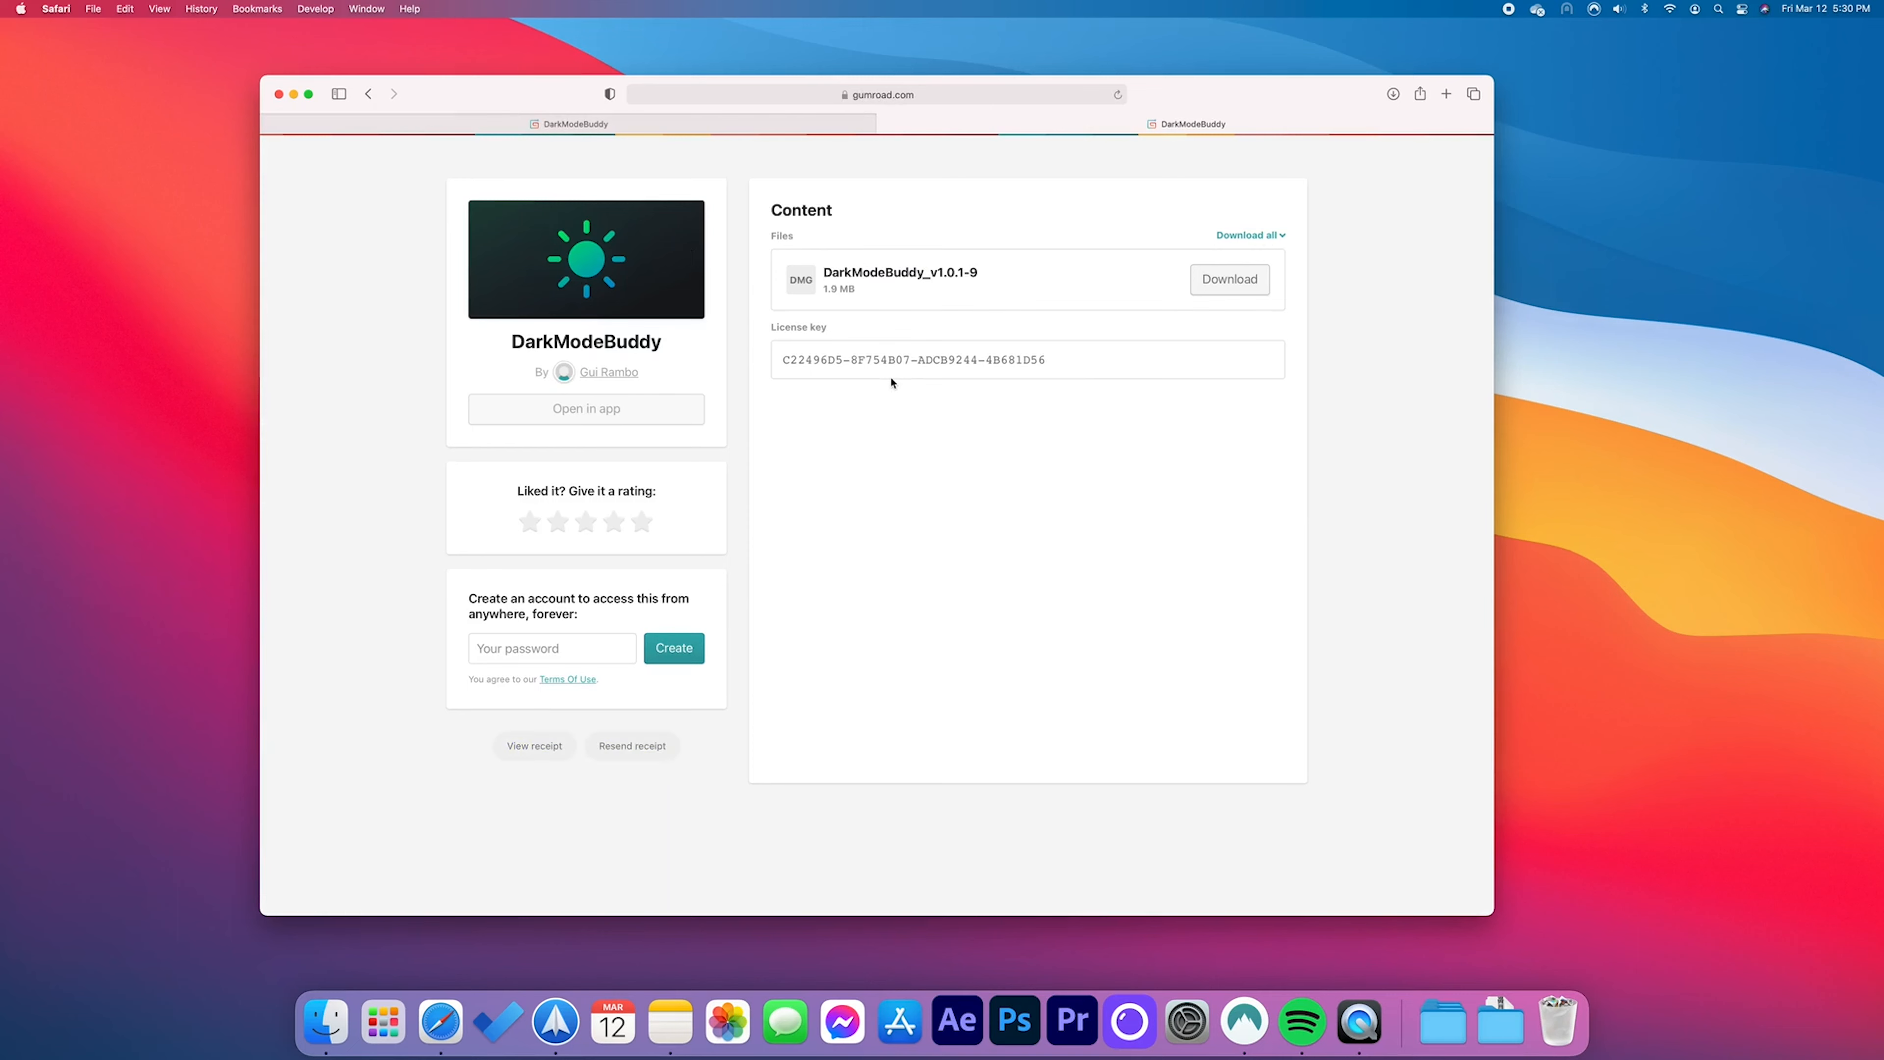
pyautogui.moveTo(896, 382)
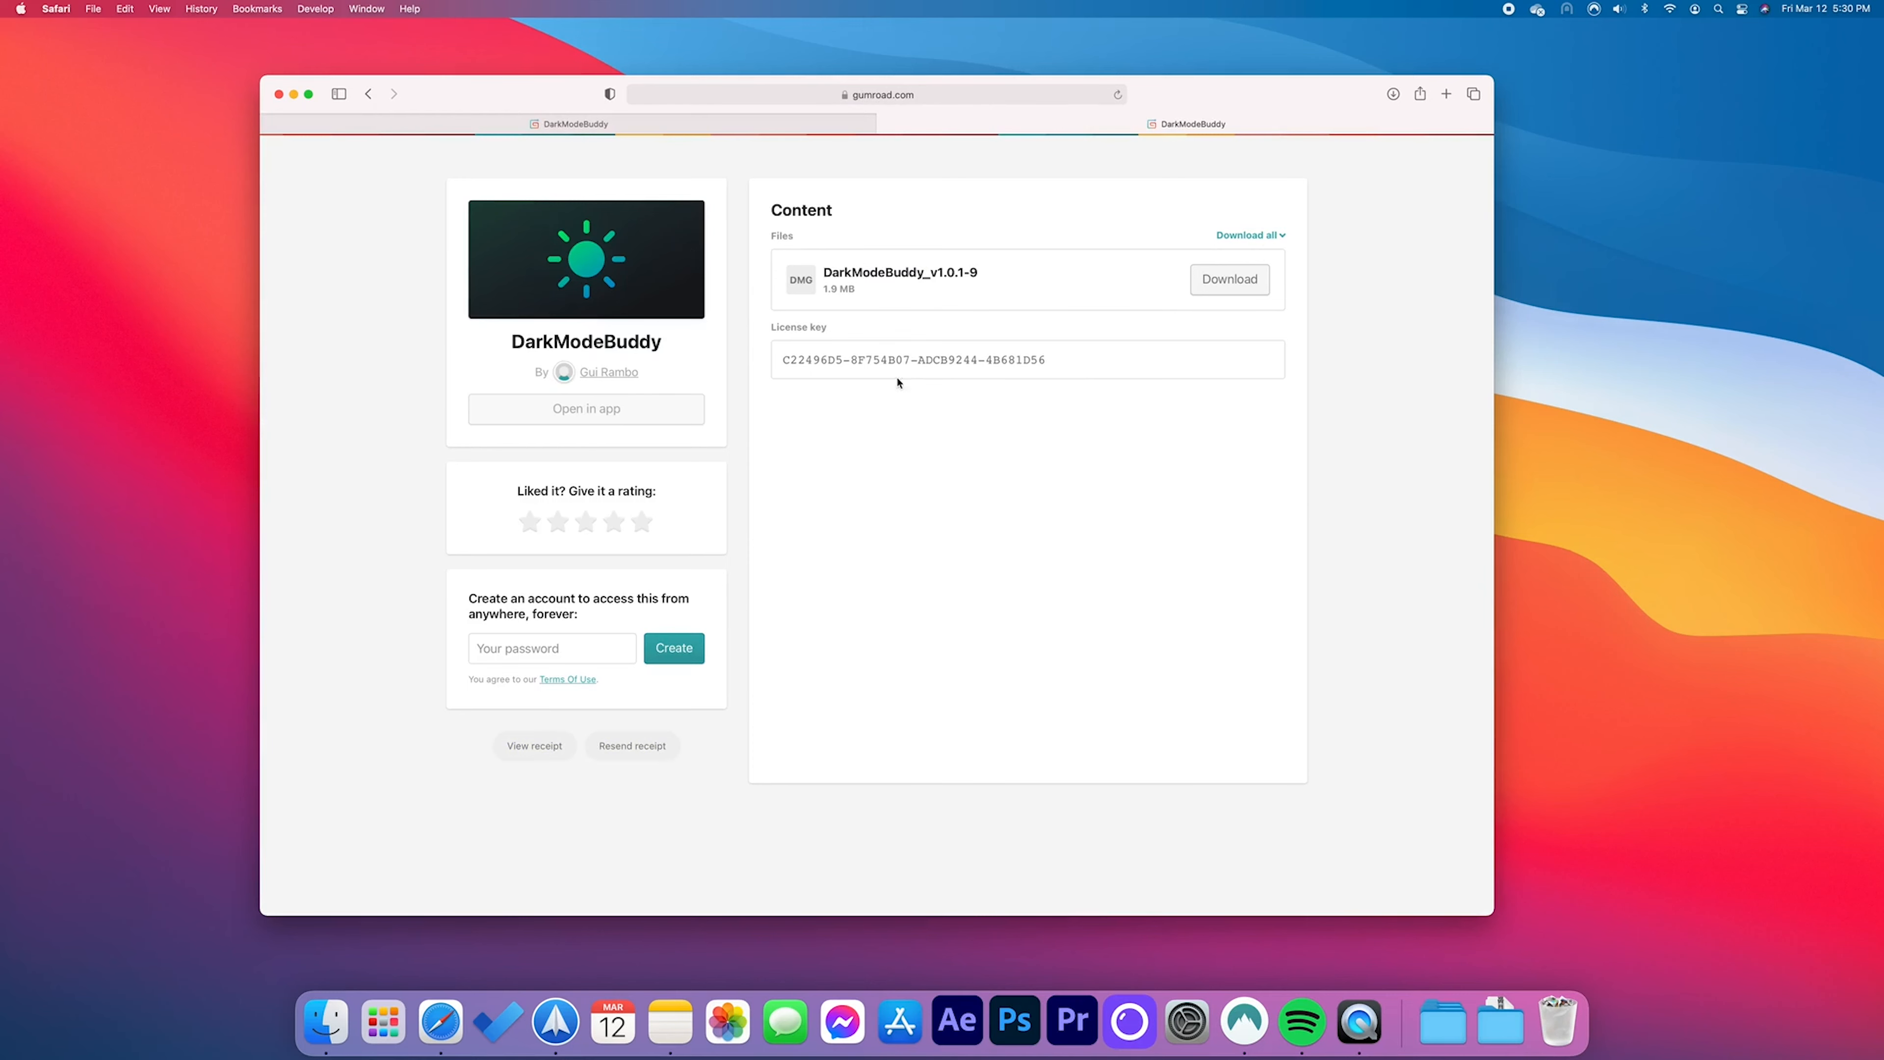
pyautogui.click(1227, 278)
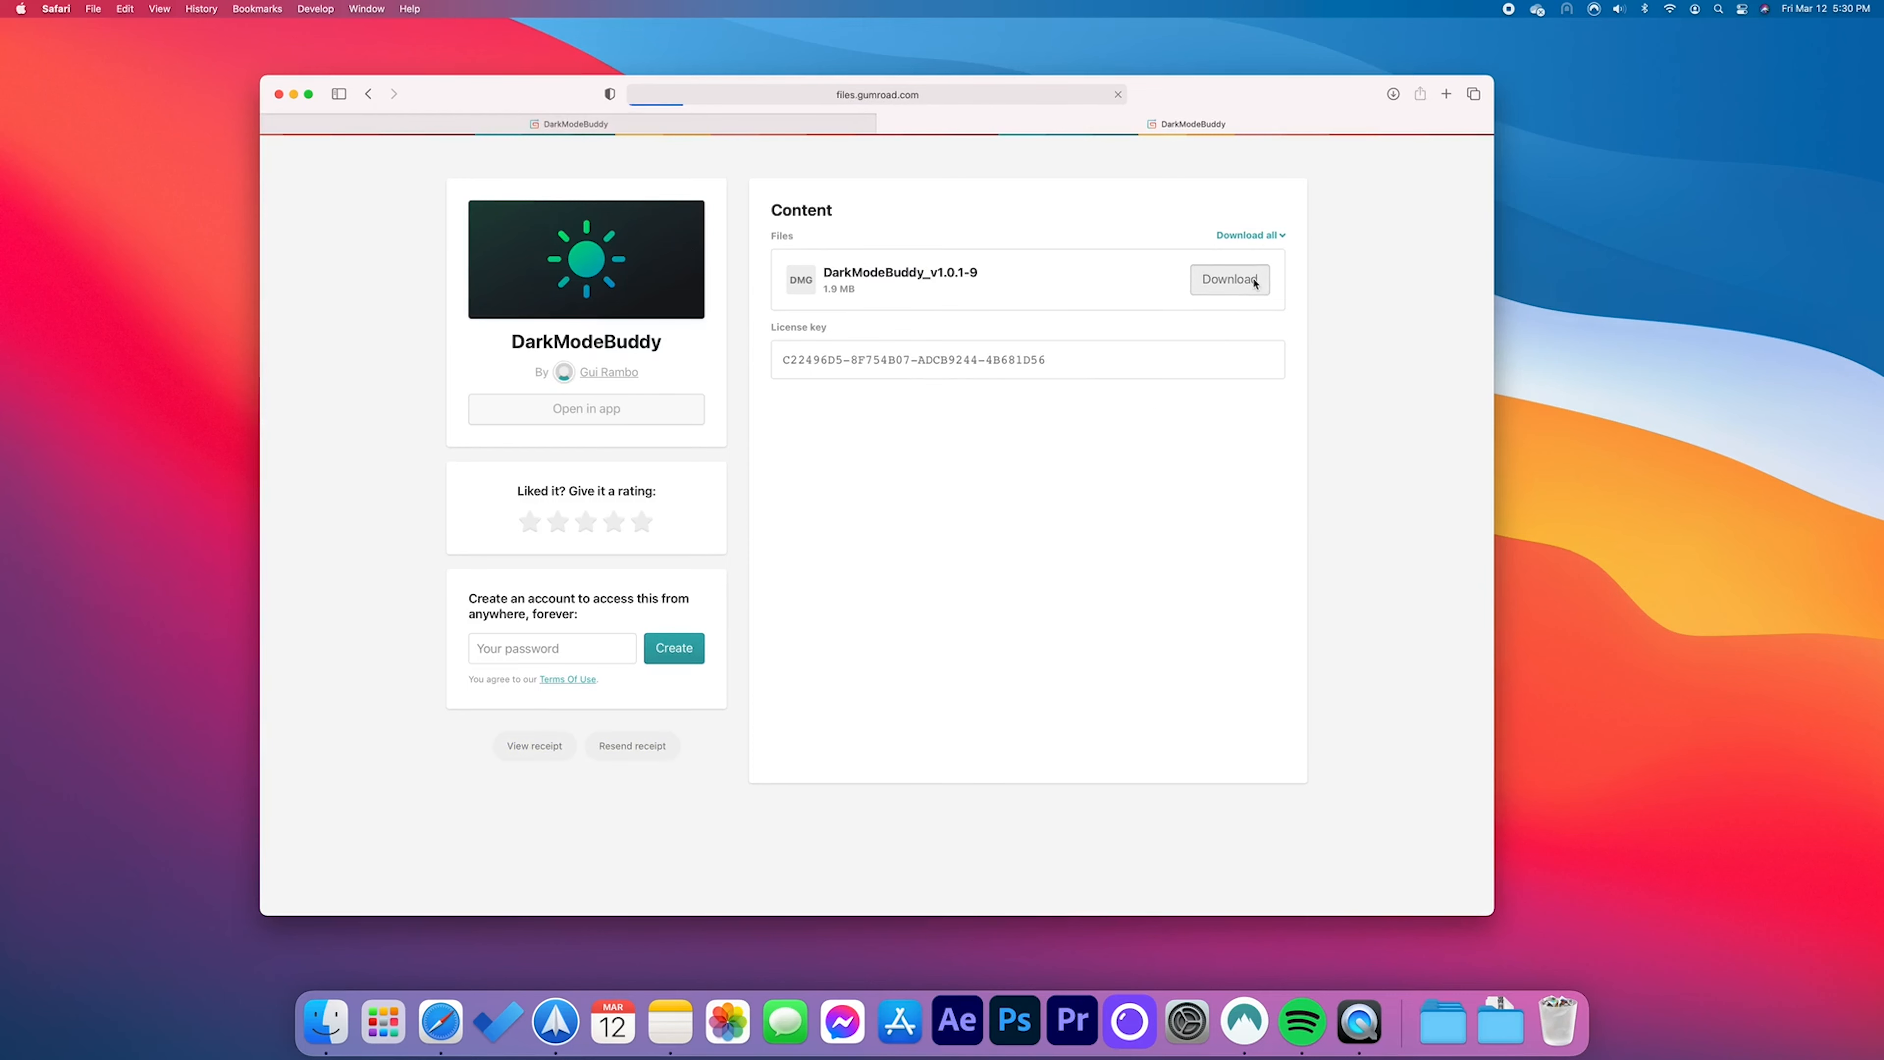
pyautogui.click(1228, 279)
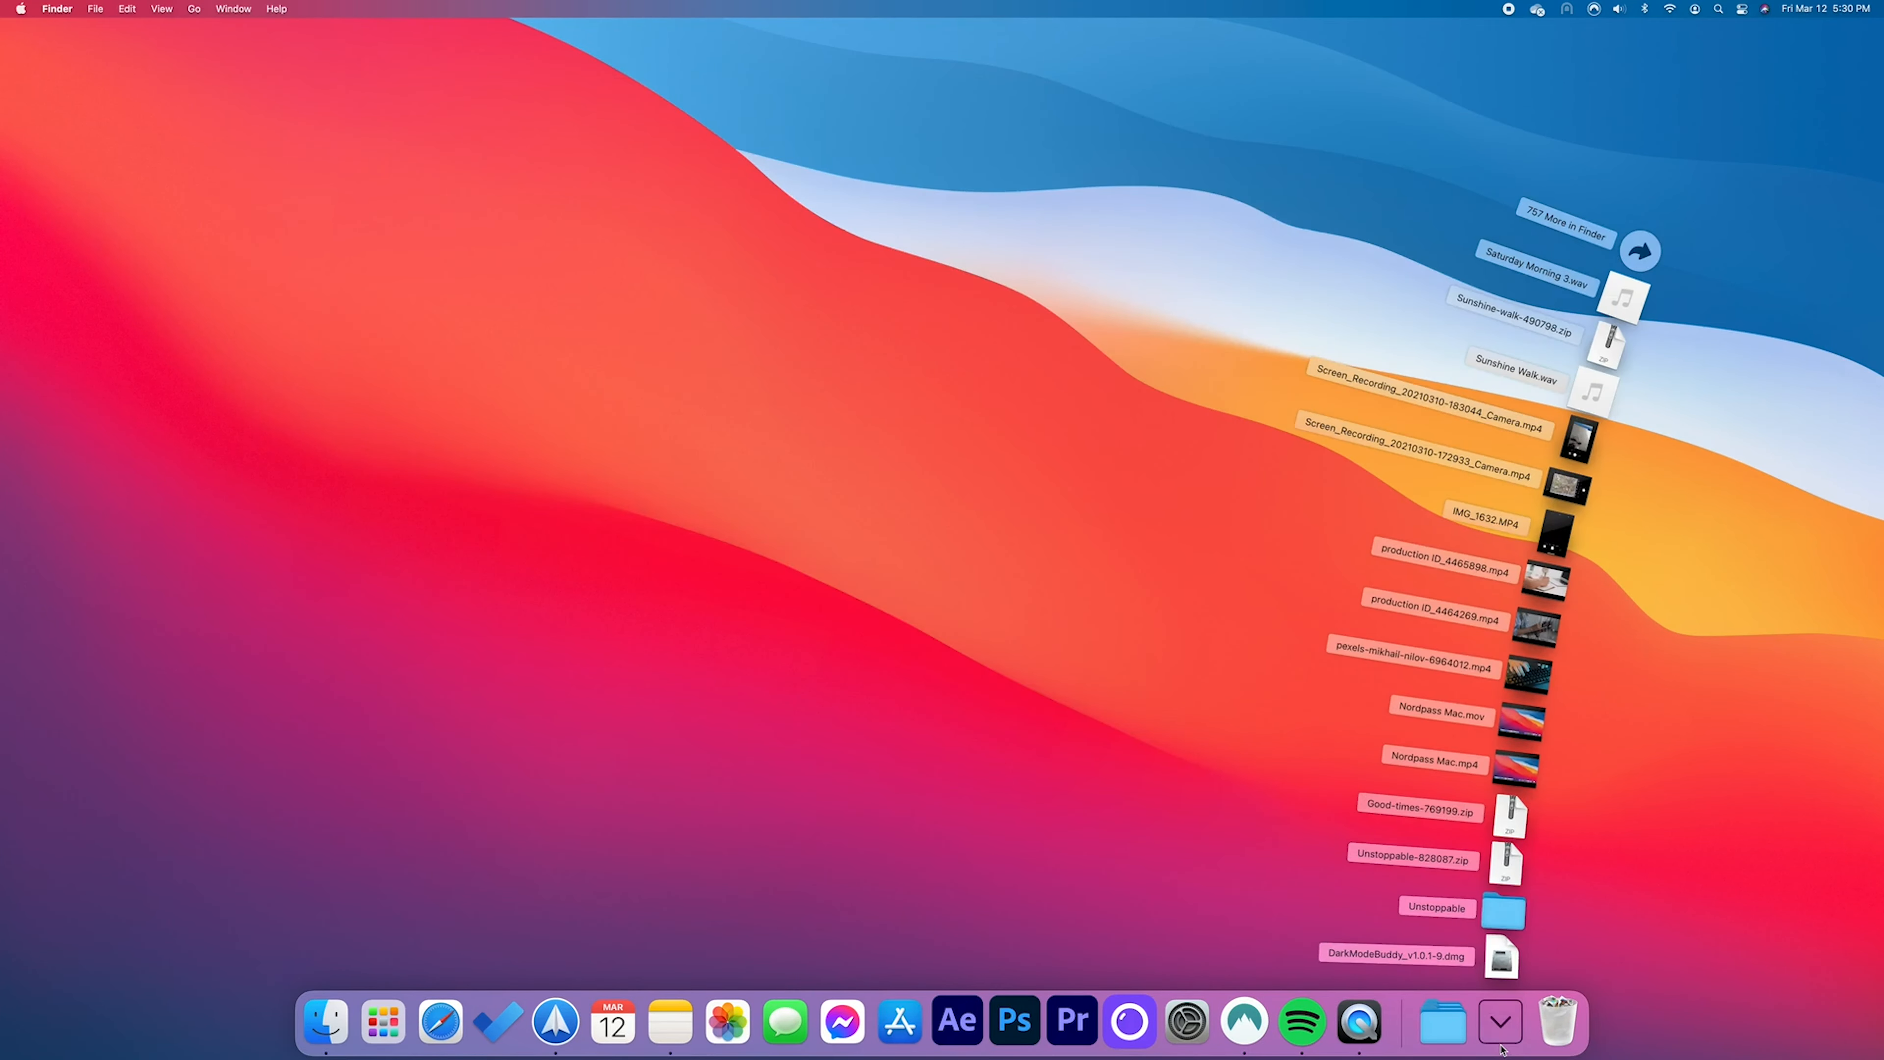
pyautogui.moveTo(1504, 965)
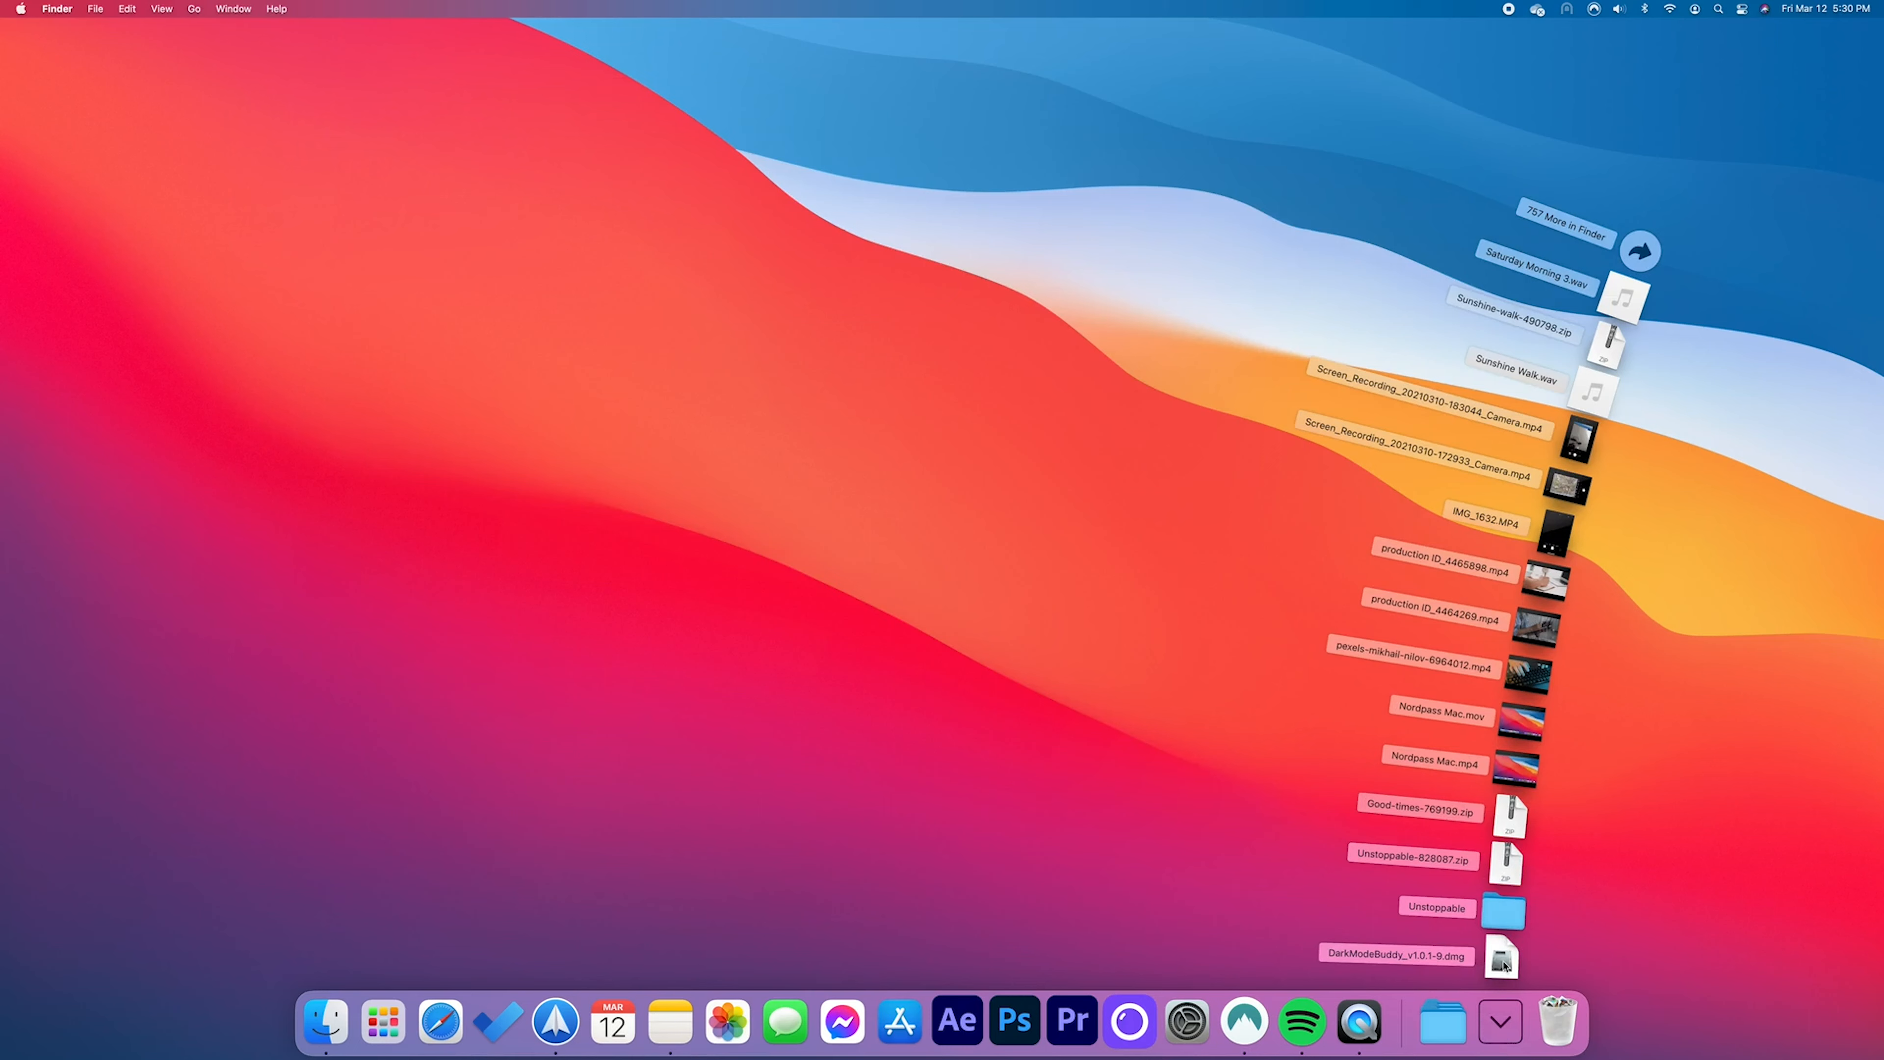
# - Mount the downloaded .dmg, install DarkModeBuddy to Applications and launch it from Launchpad
pyautogui.doubleClick(1501, 955)
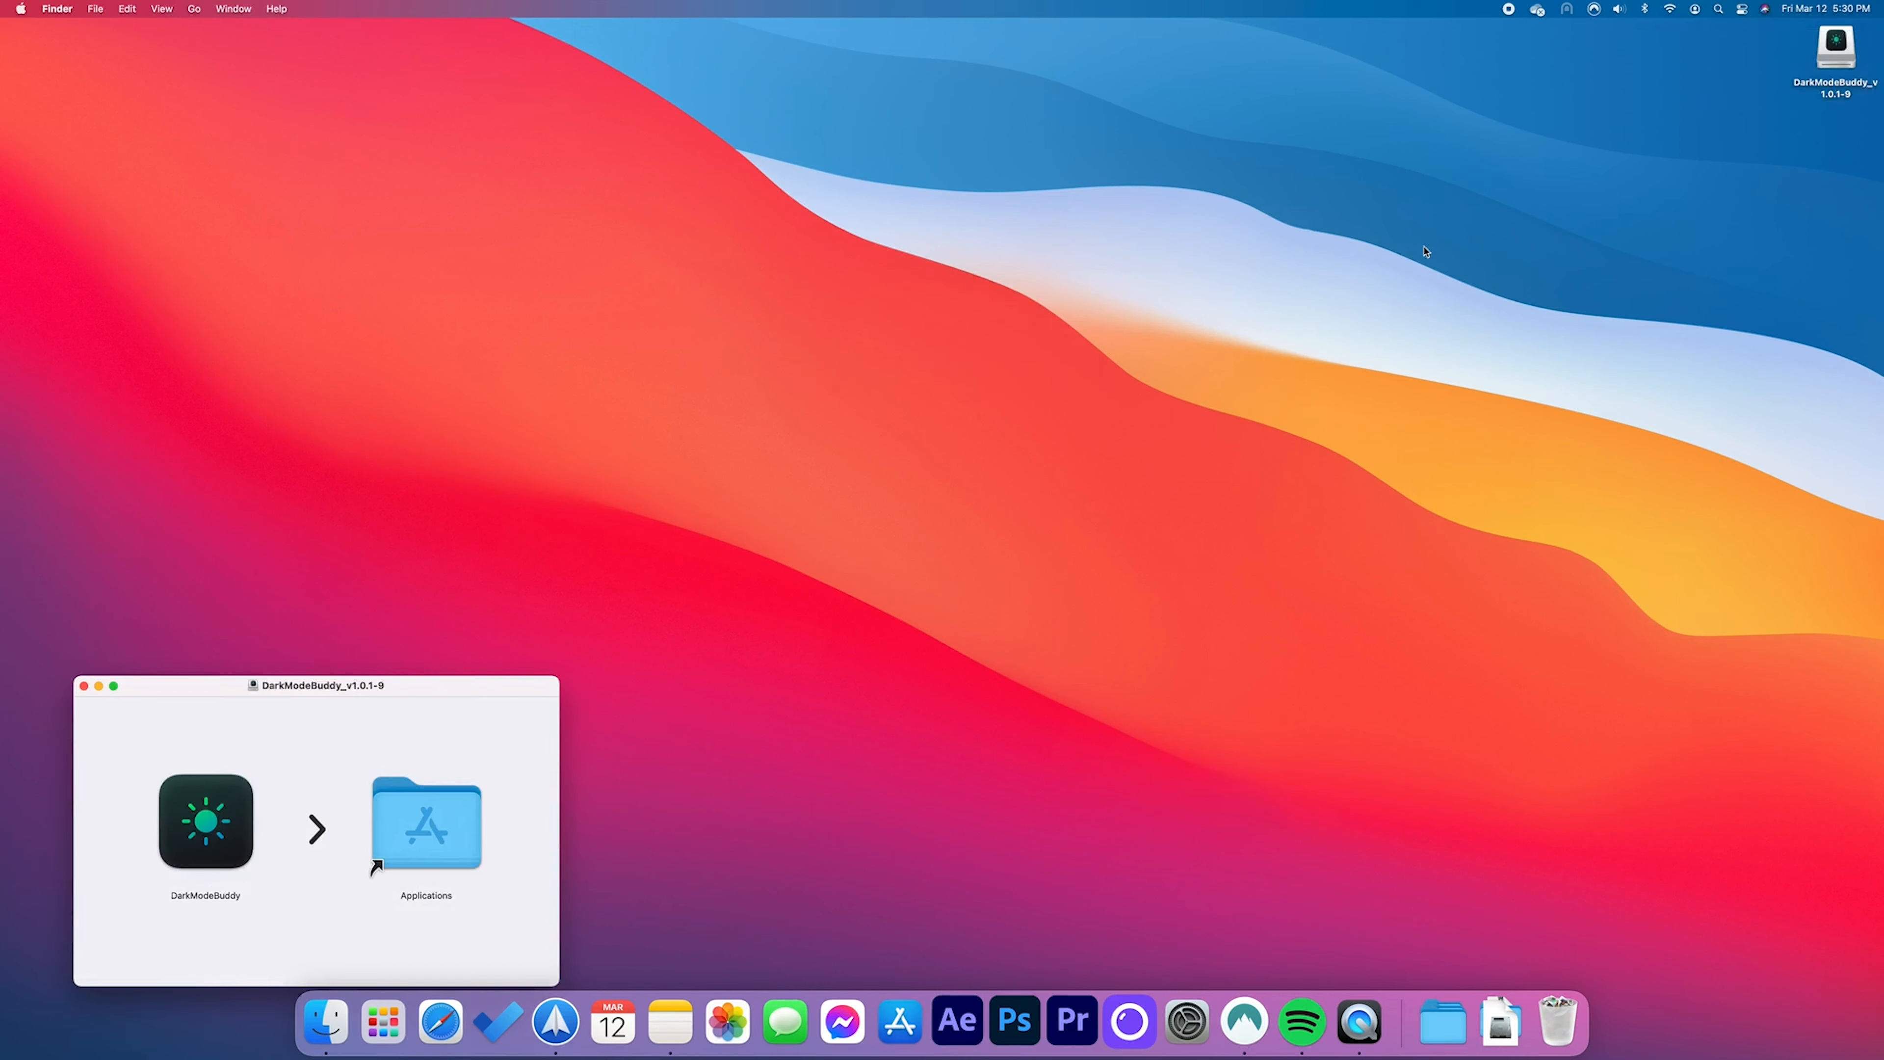
pyautogui.click(205, 822)
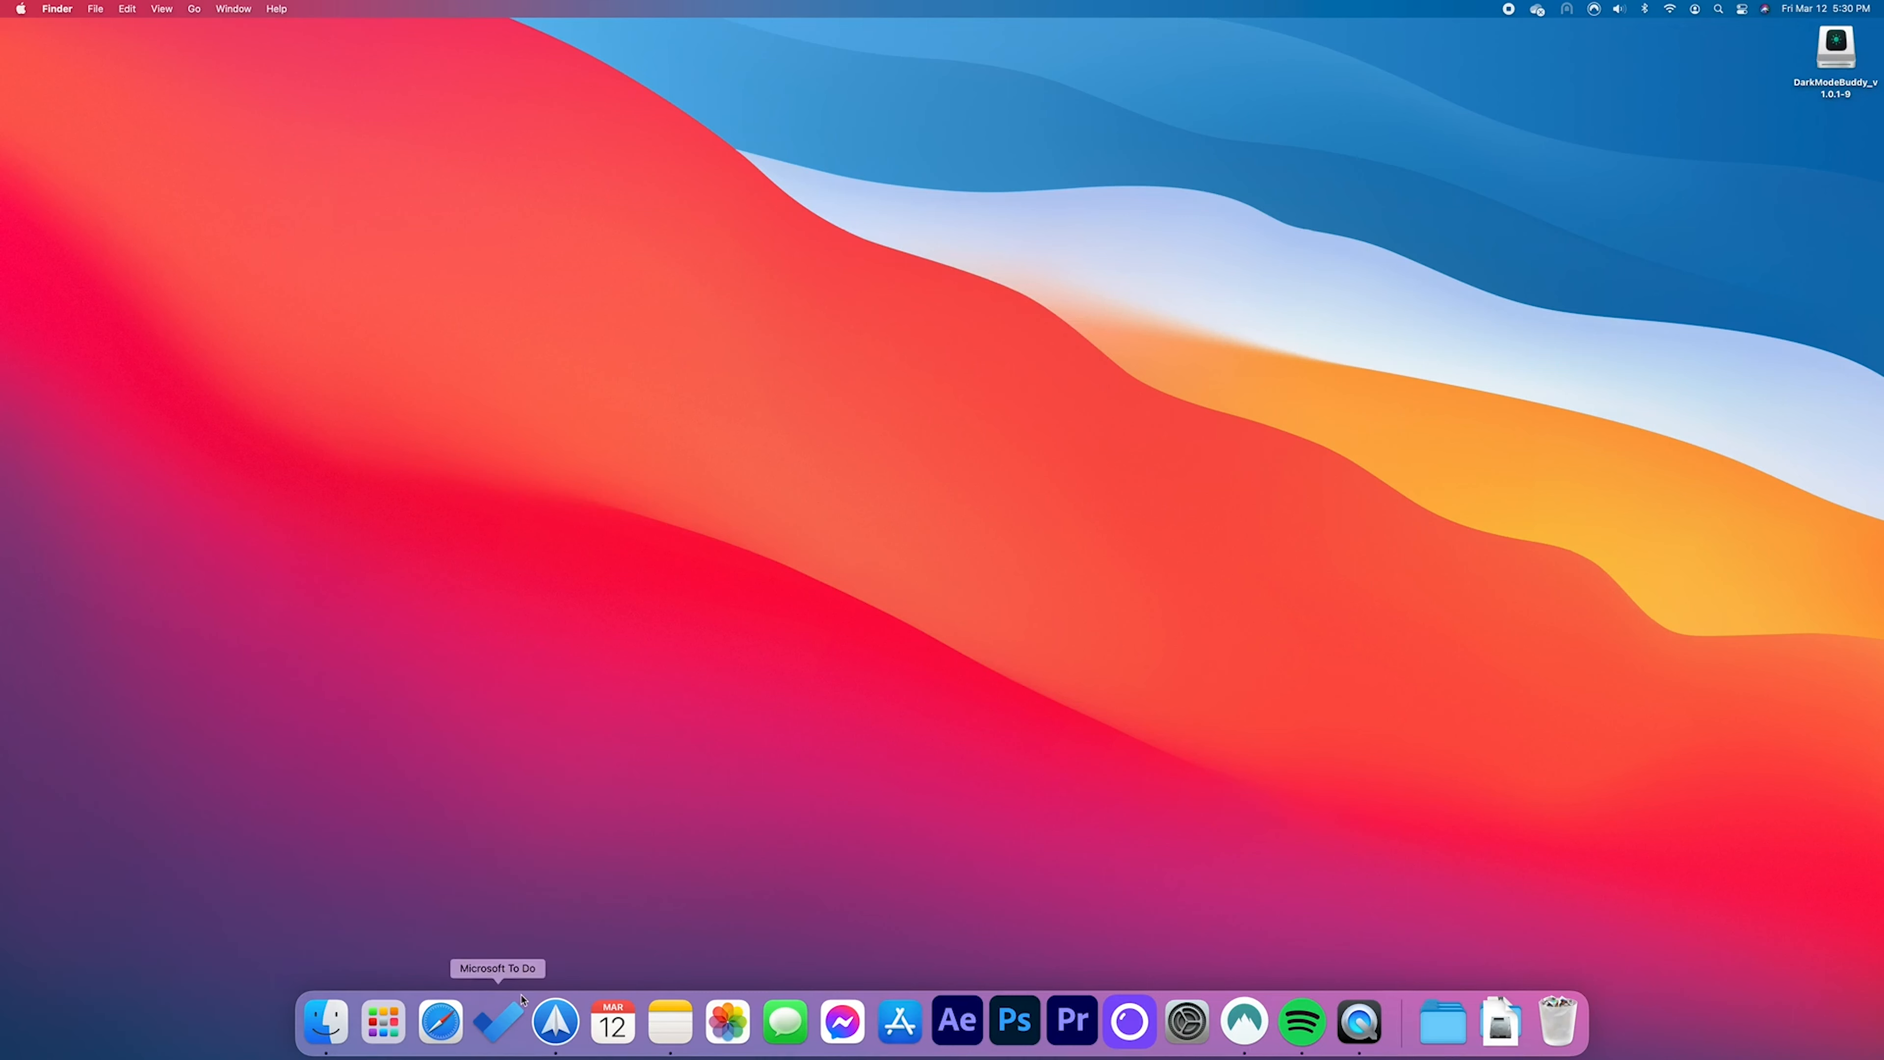
pyautogui.click(382, 1023)
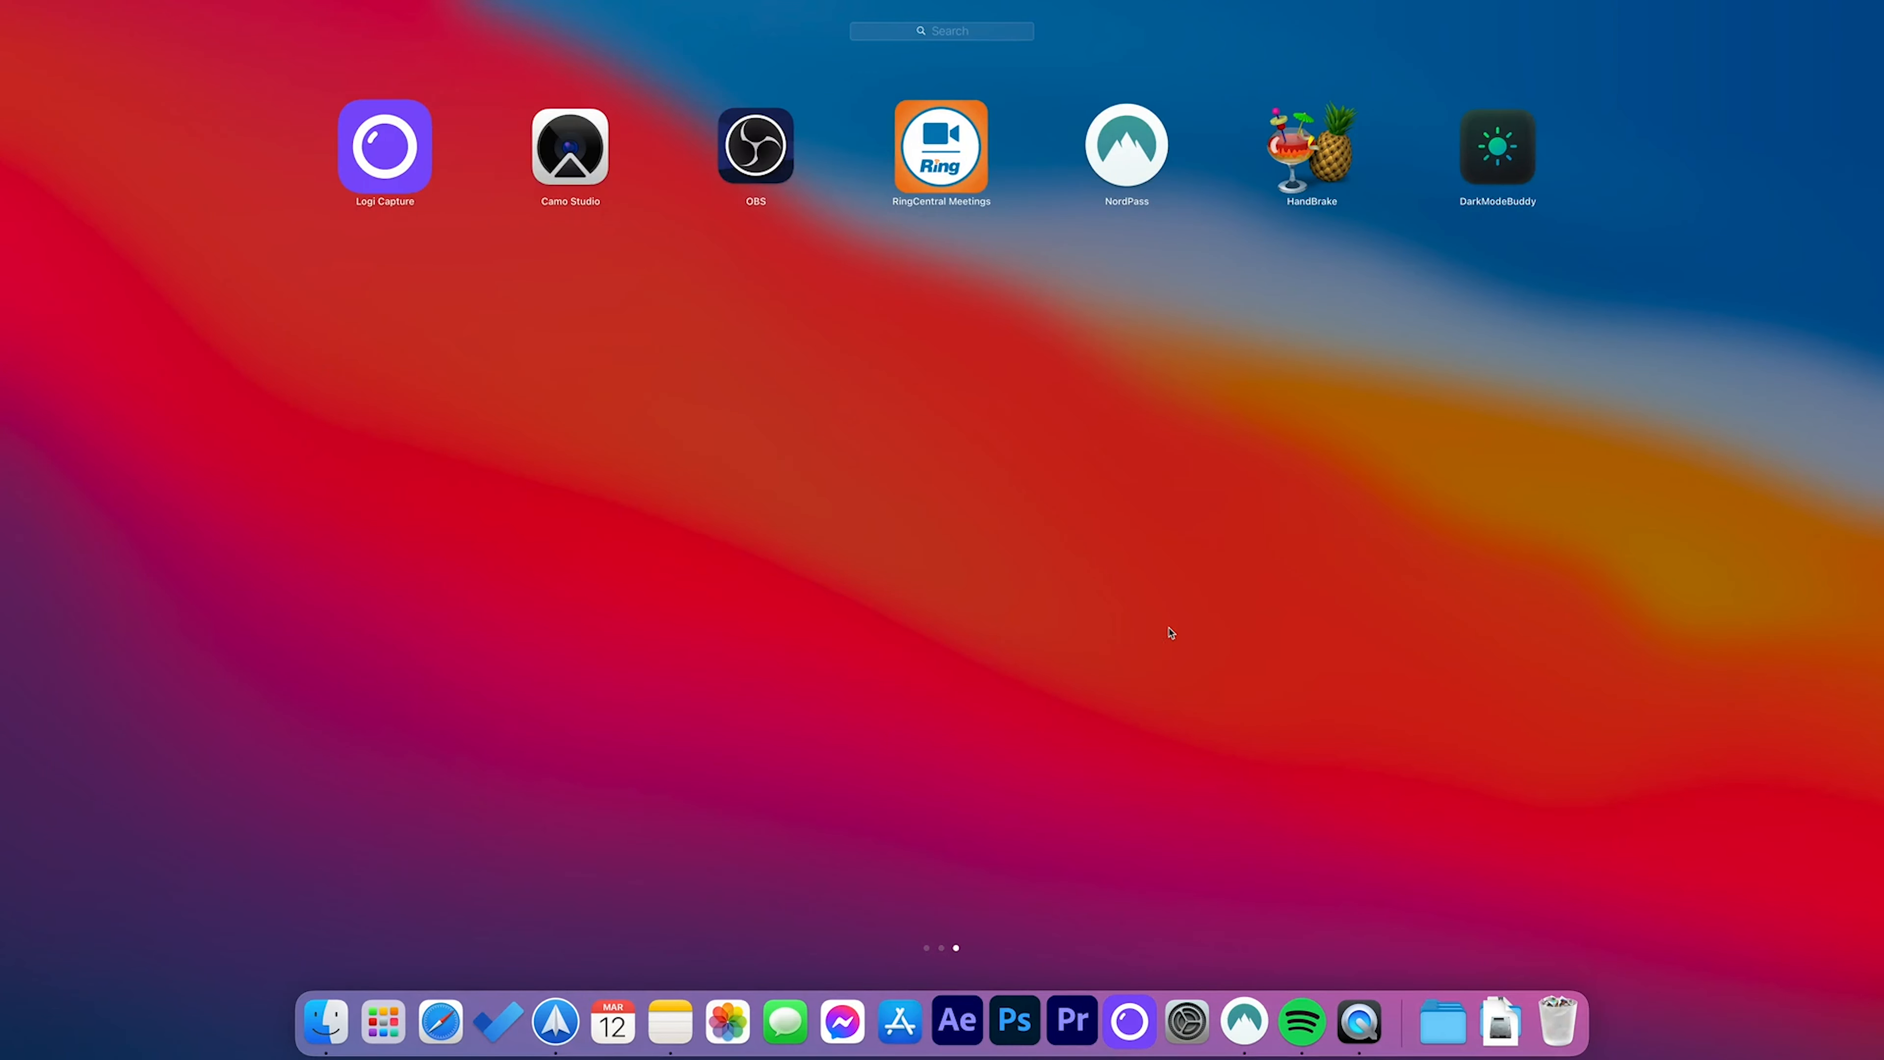
pyautogui.moveTo(1511, 154)
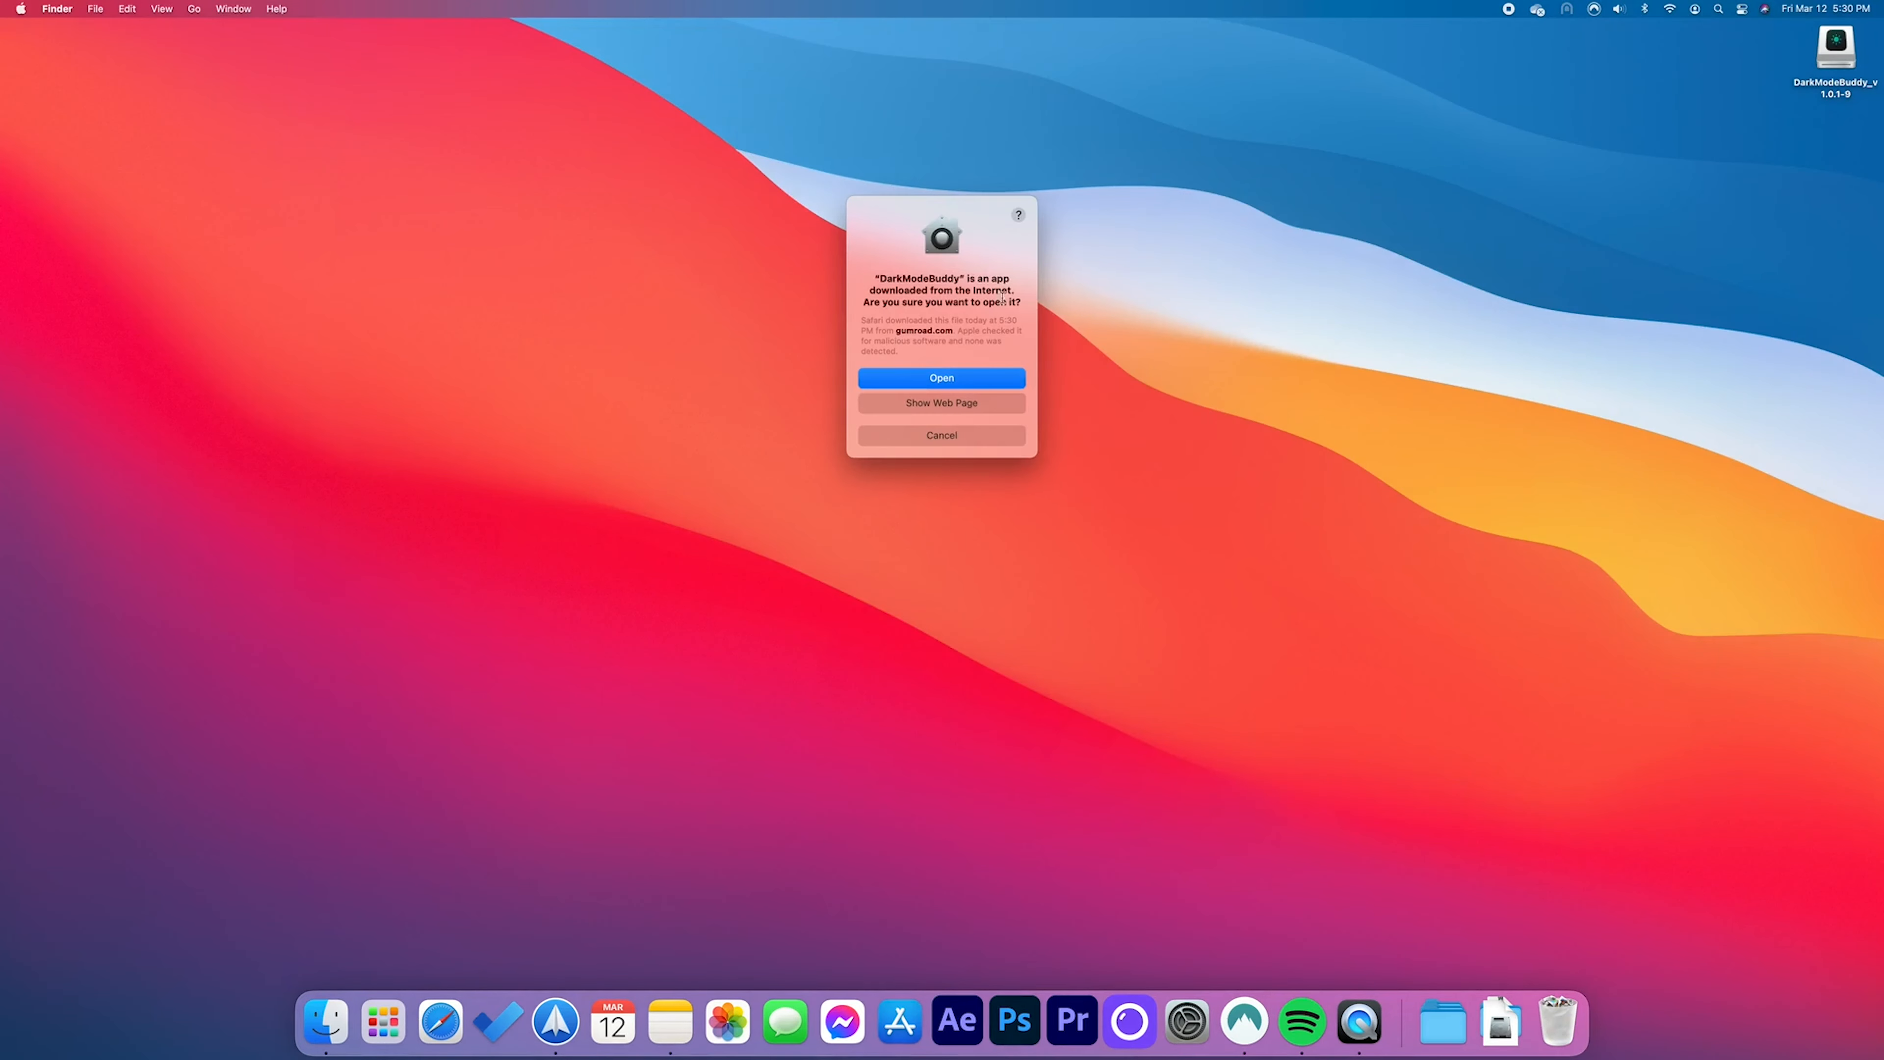
# - Enable Launch at Login and set the go-dark ambient light threshold to 46, keeping the 60 s delay
pyautogui.click(943, 377)
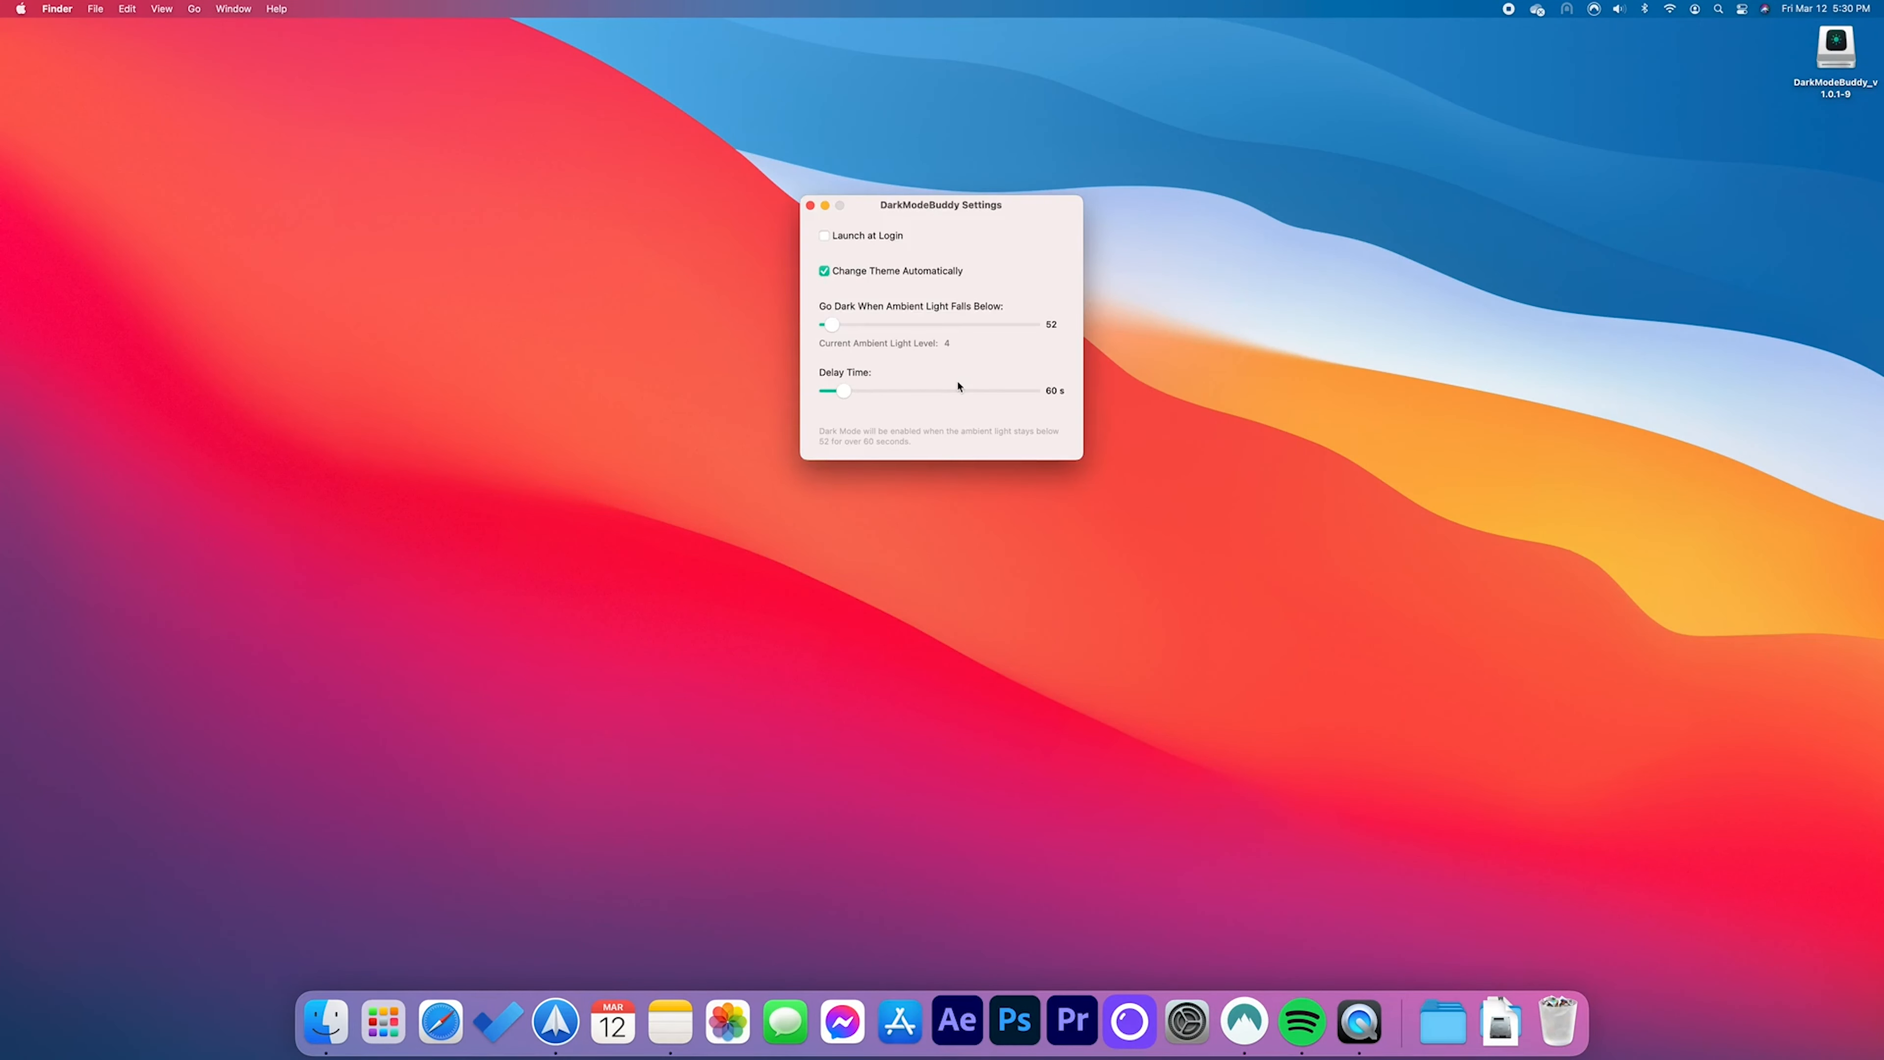
pyautogui.moveTo(882, 353)
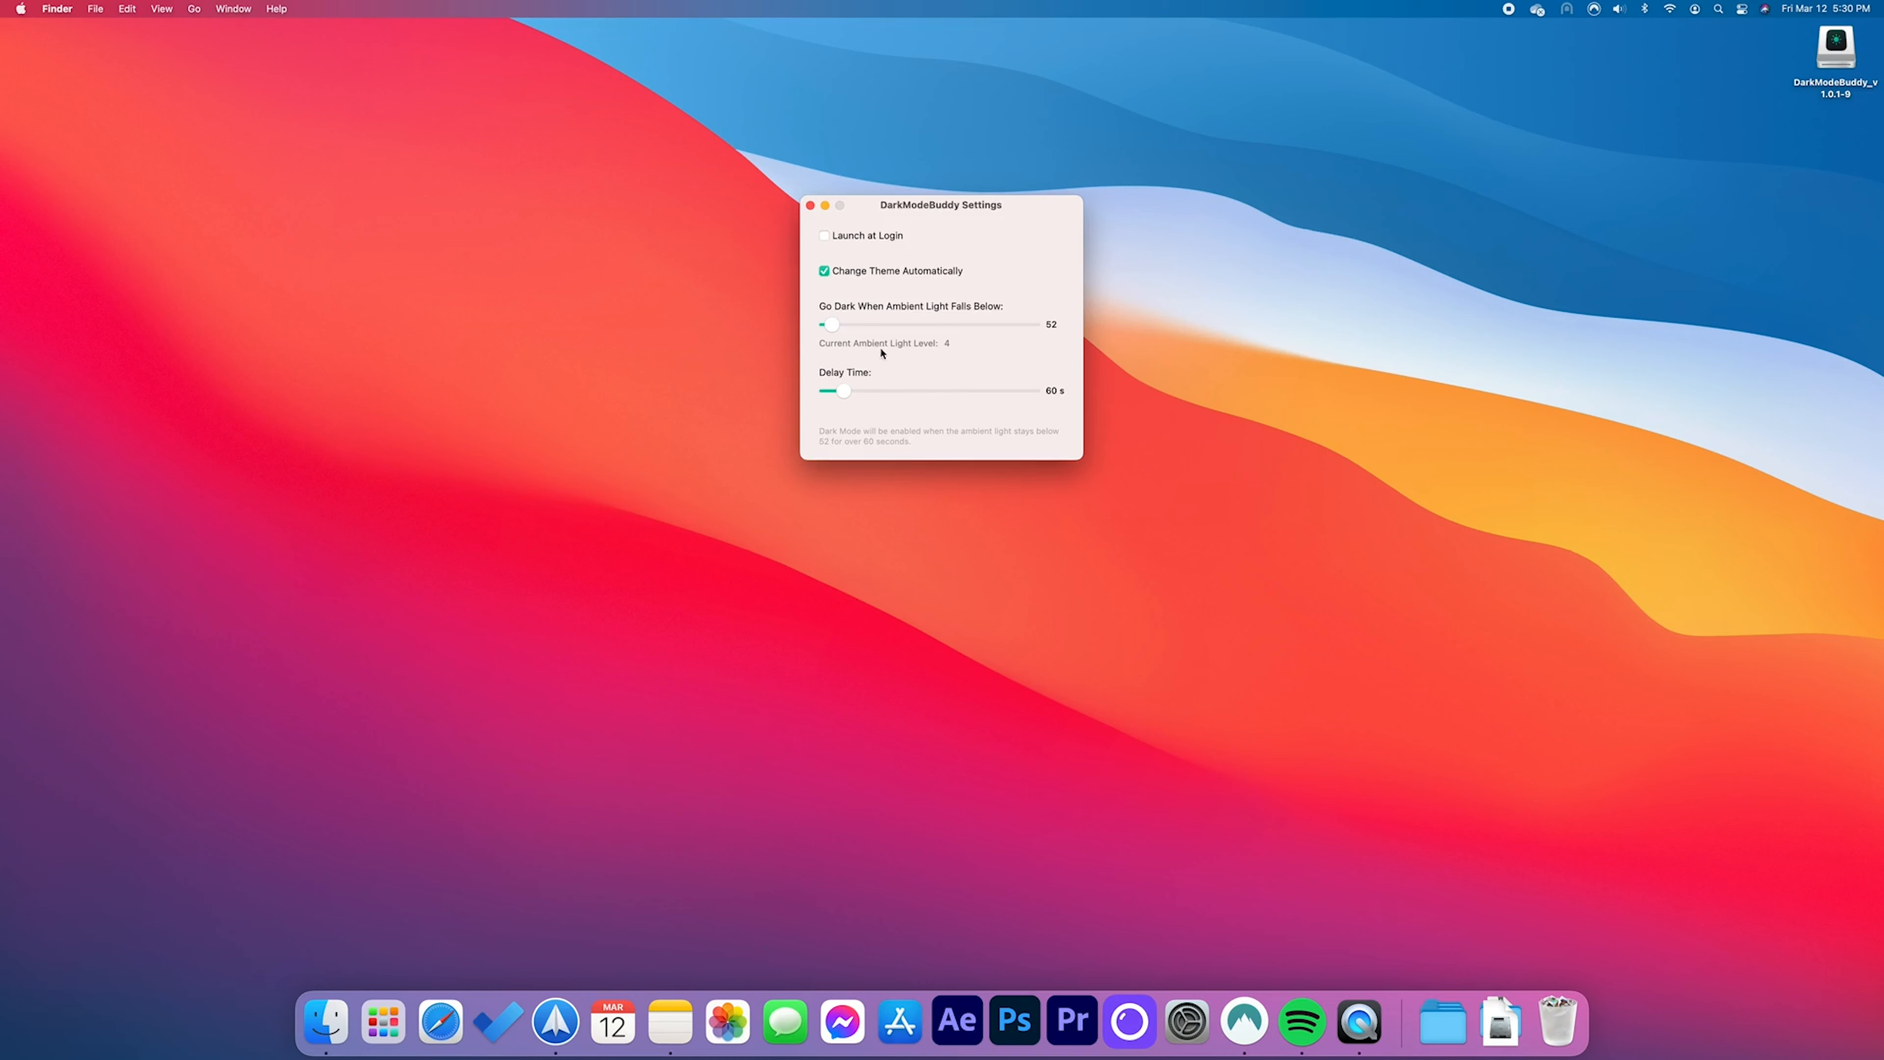
pyautogui.click(823, 236)
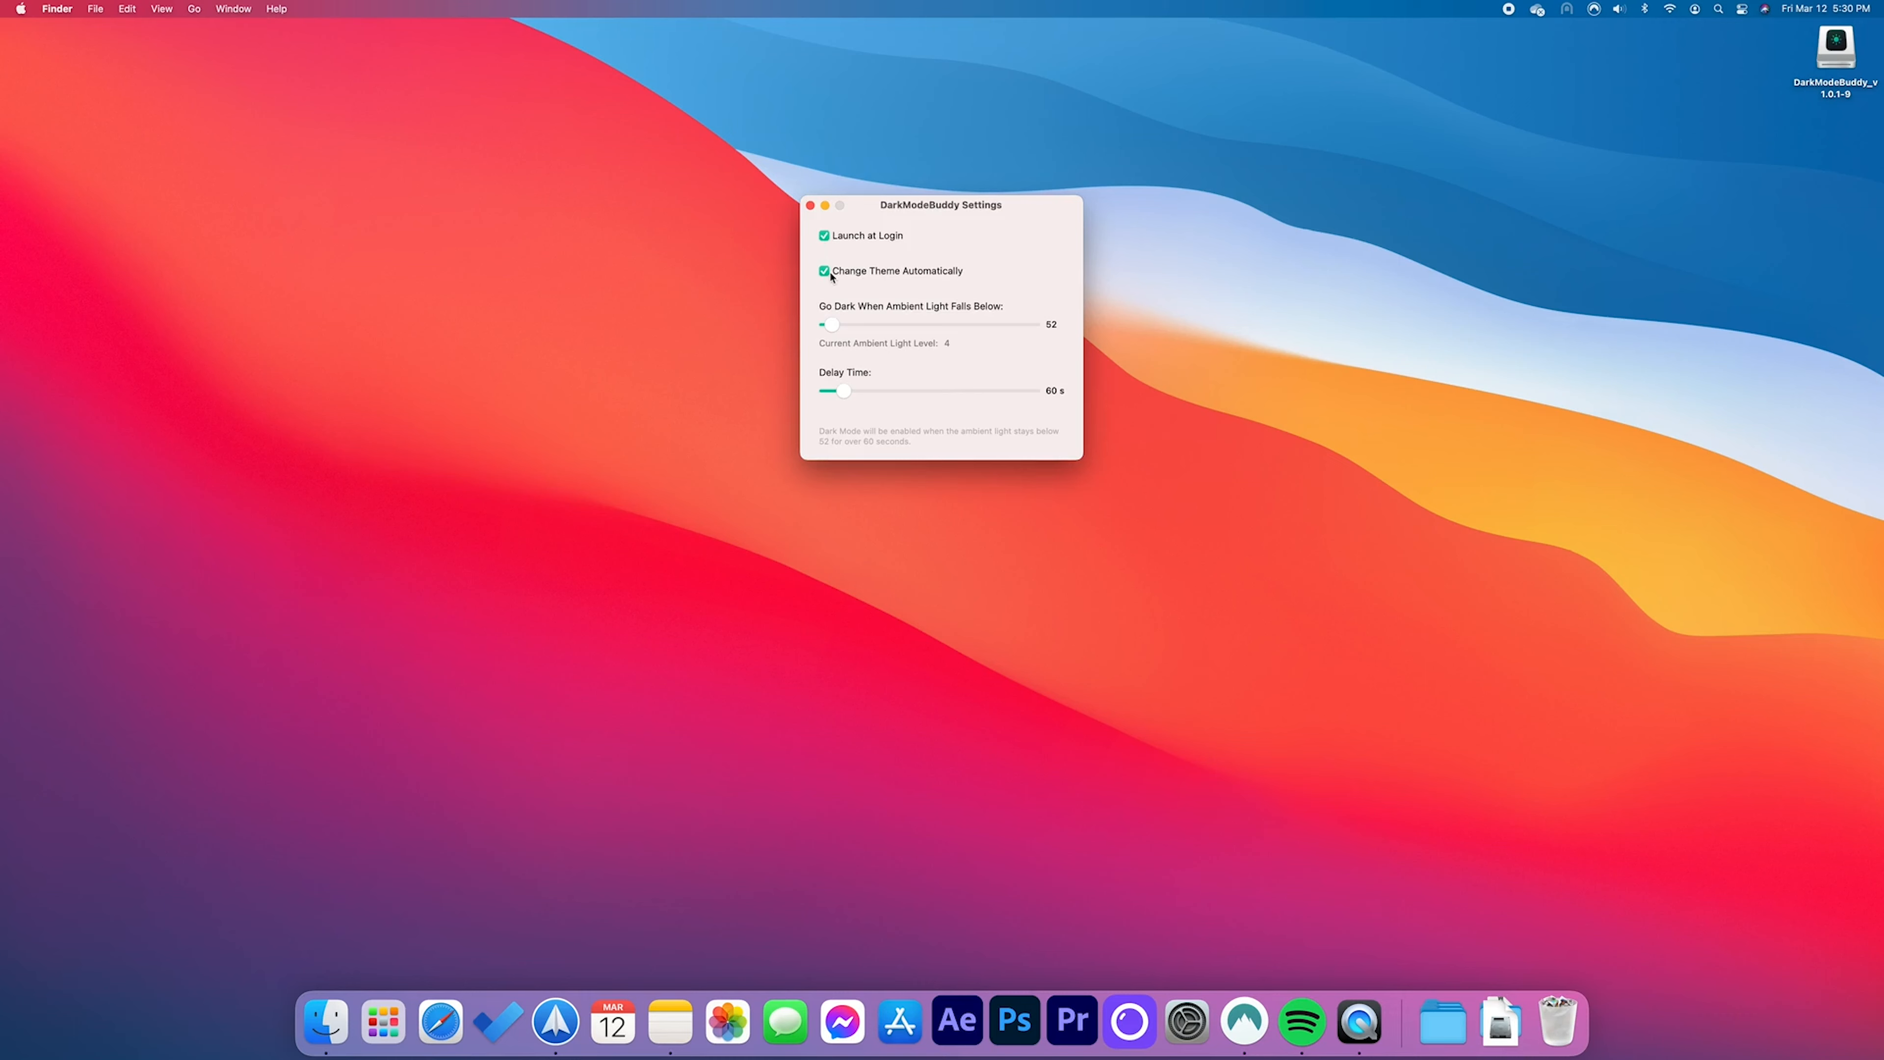
pyautogui.moveTo(835, 328)
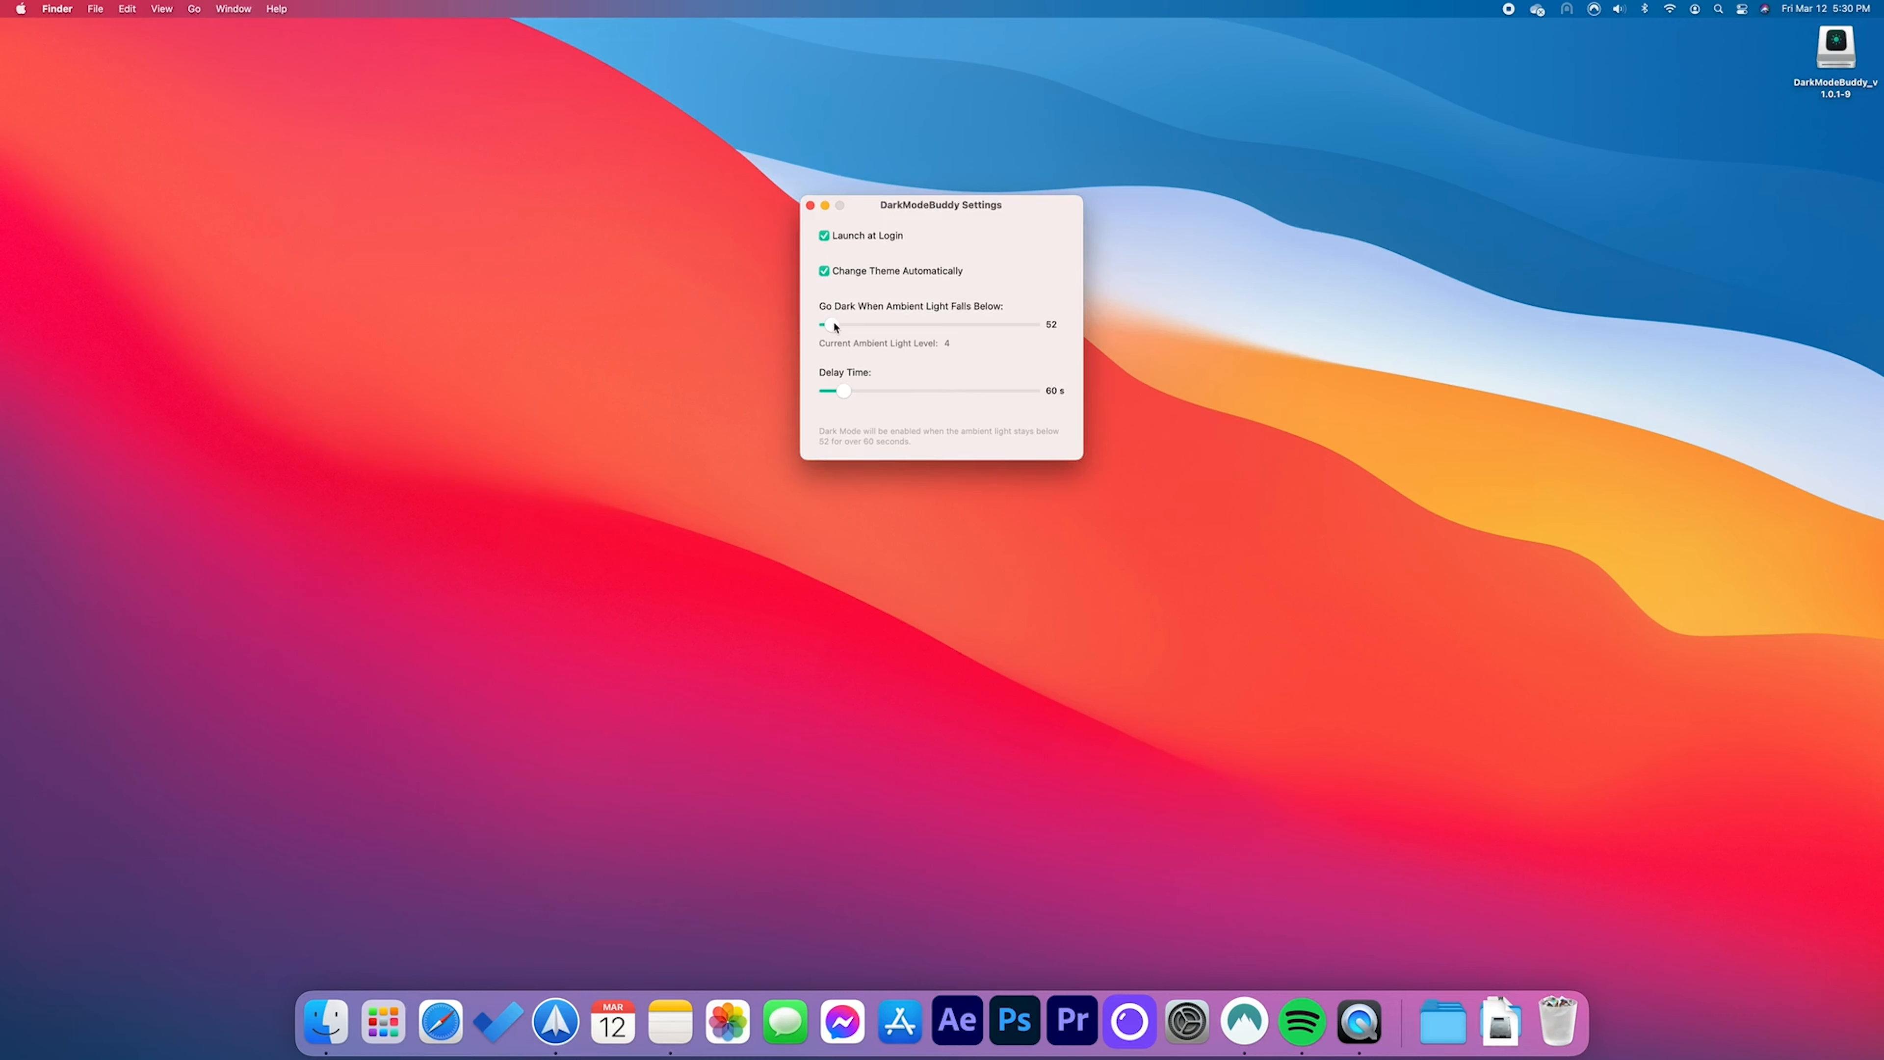
pyautogui.moveTo(822, 325); pyautogui.dragTo(841, 325)
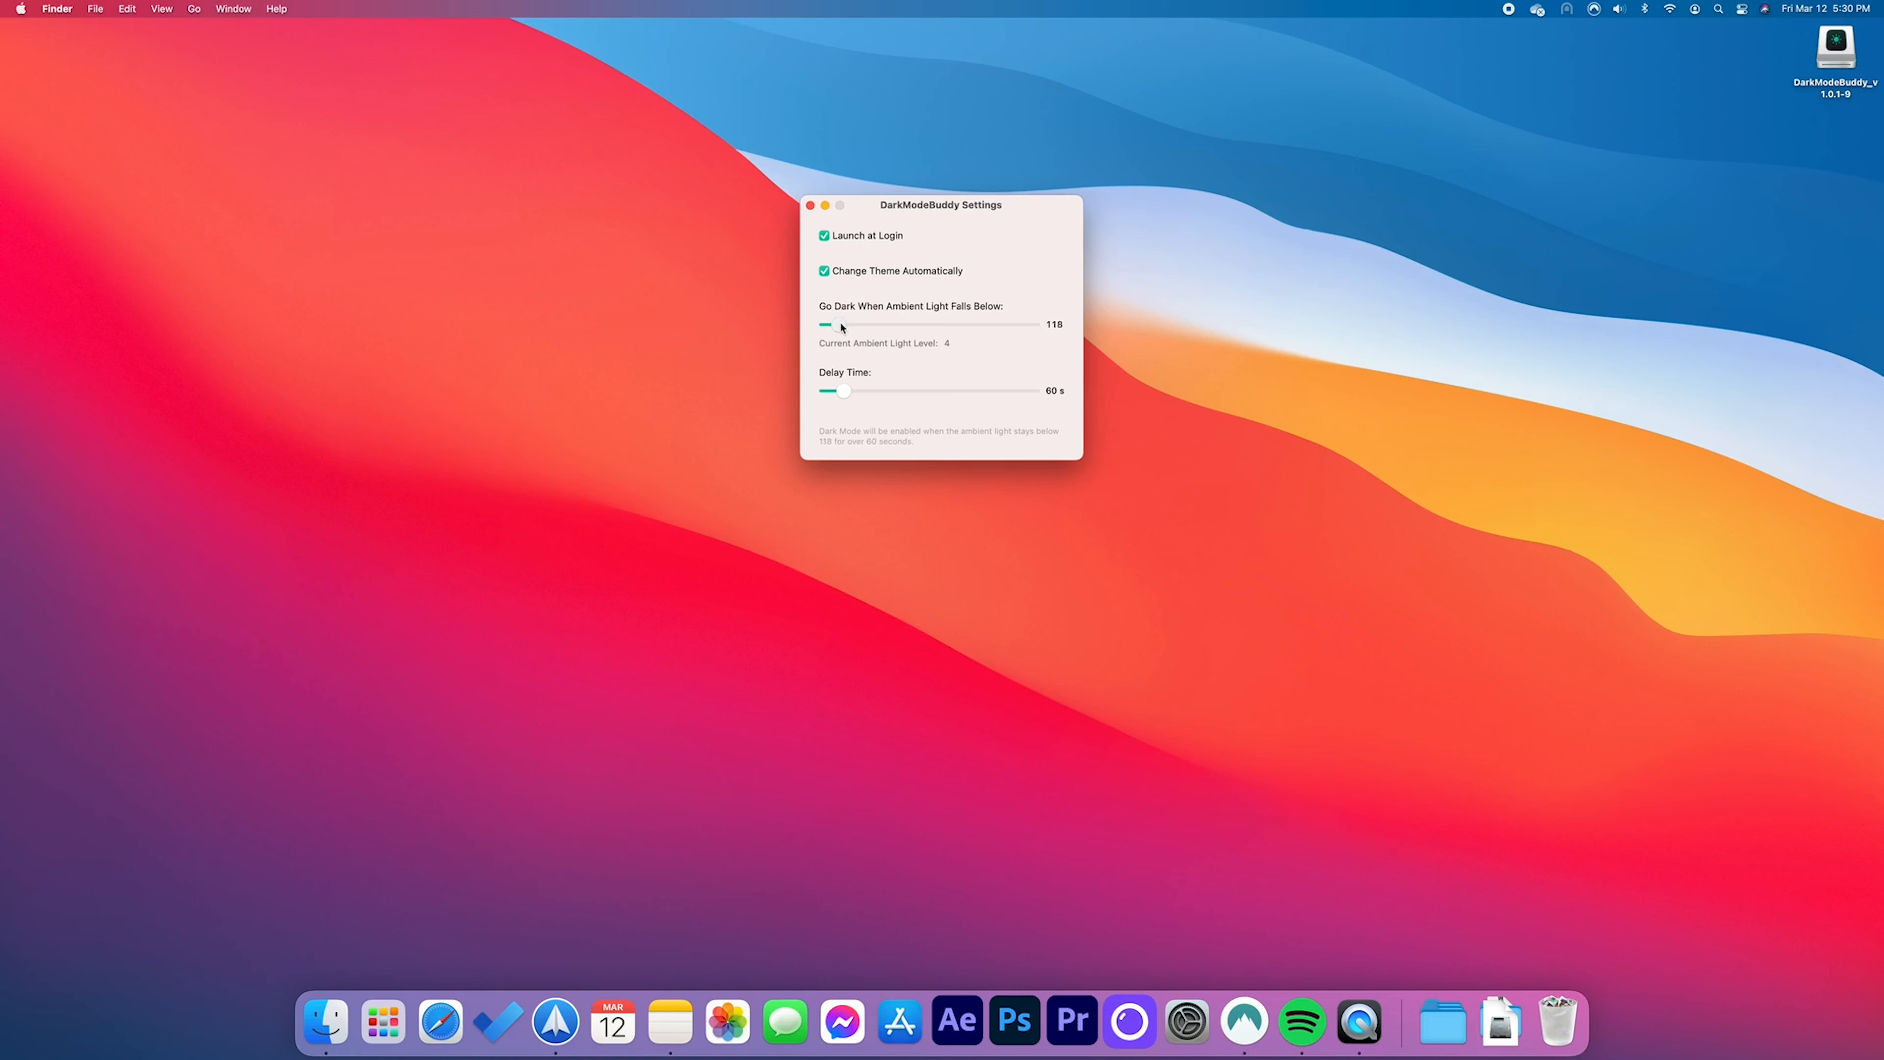
pyautogui.moveTo(826, 325); pyautogui.dragTo(822, 325)
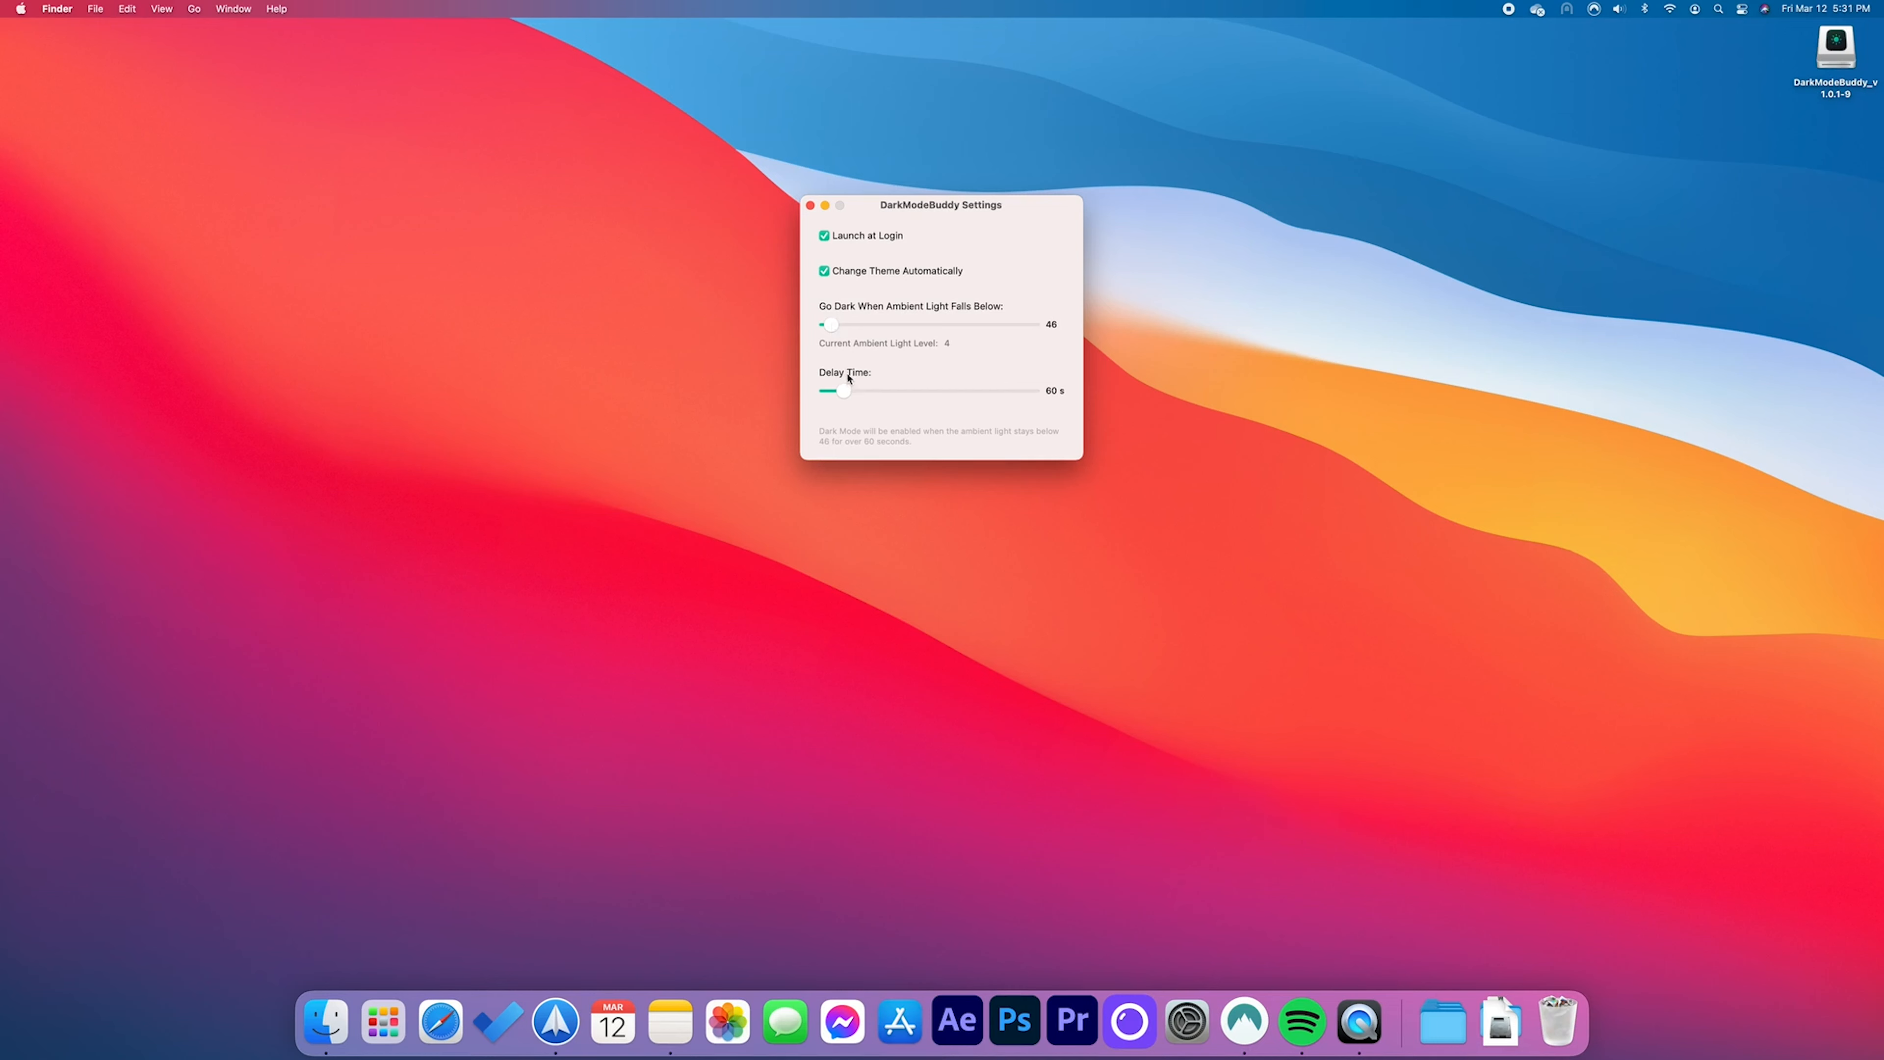
pyautogui.moveTo(846, 401)
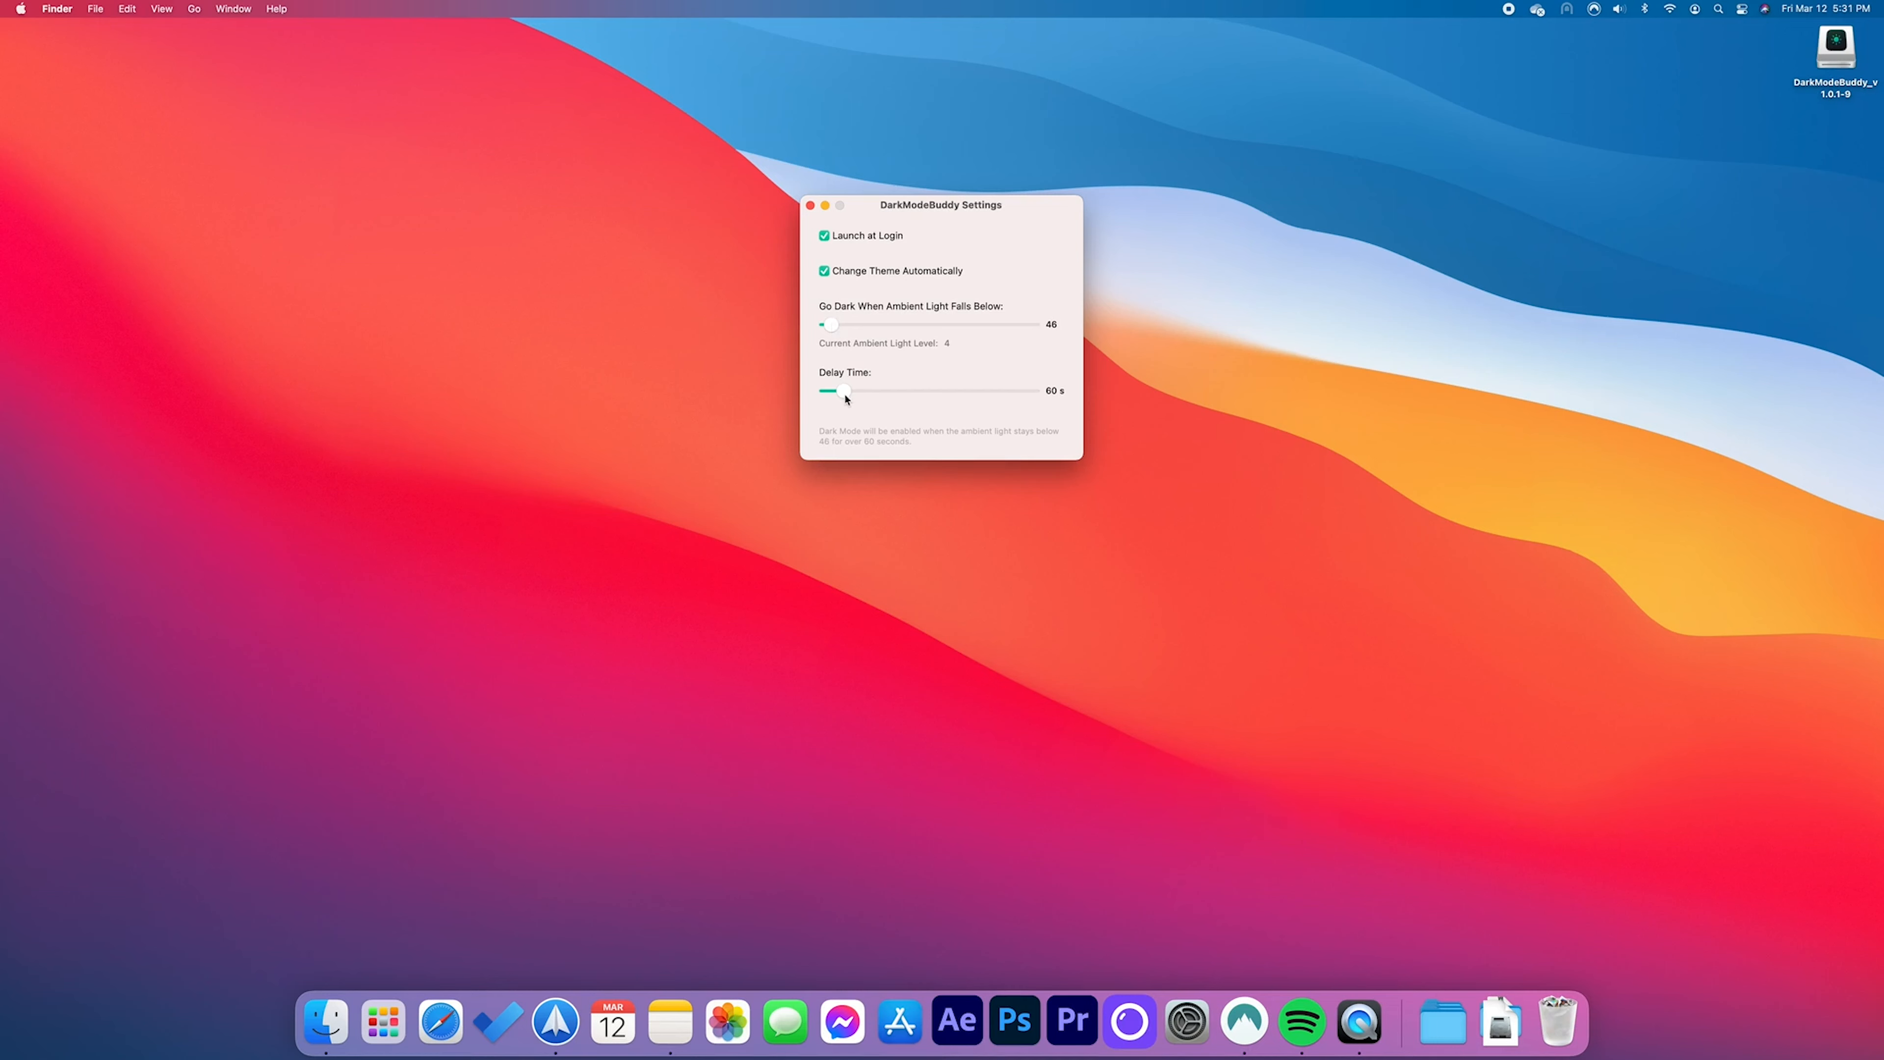